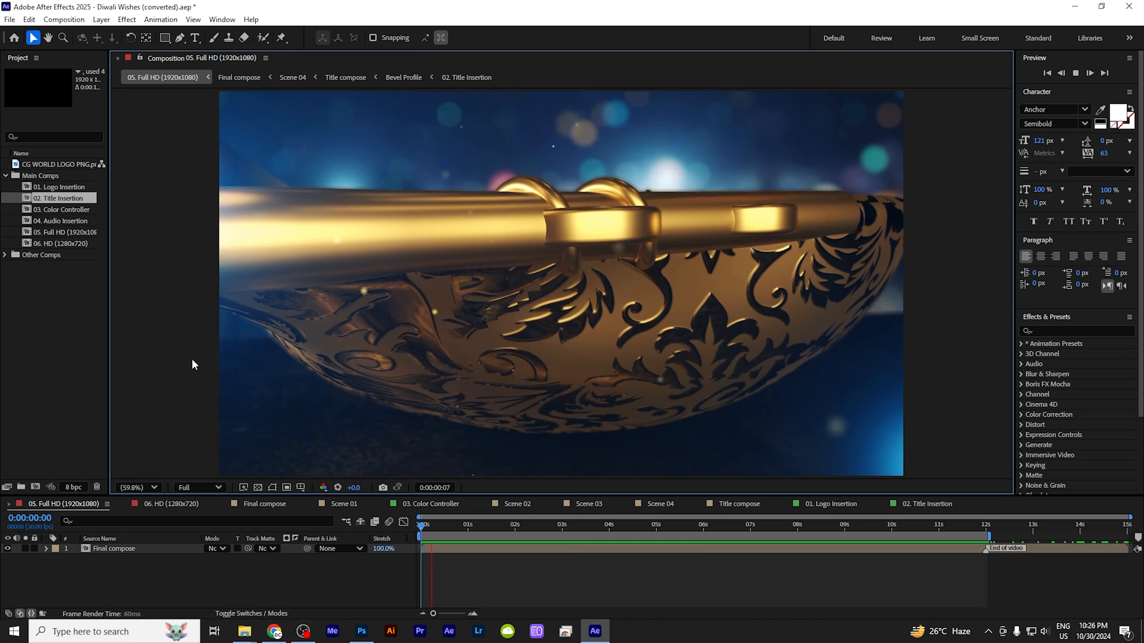
- Open the Diwali Wishes folder from the desktop
{"action": "left_click", "coordinate": [524, 524]}
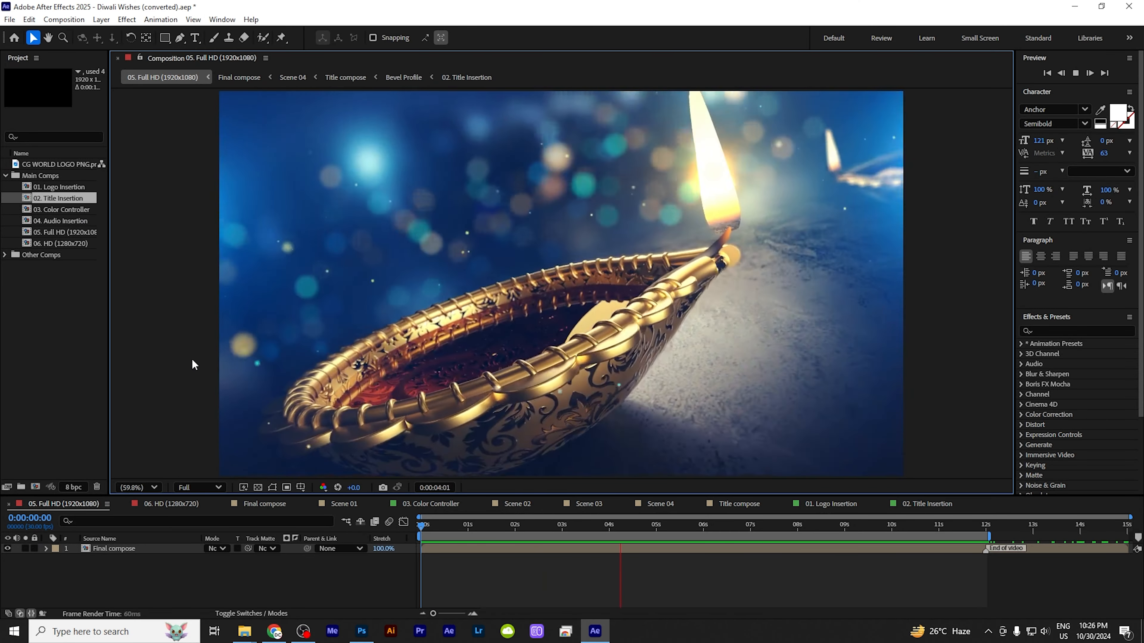
{"action": "left_click", "coordinate": [715, 524]}
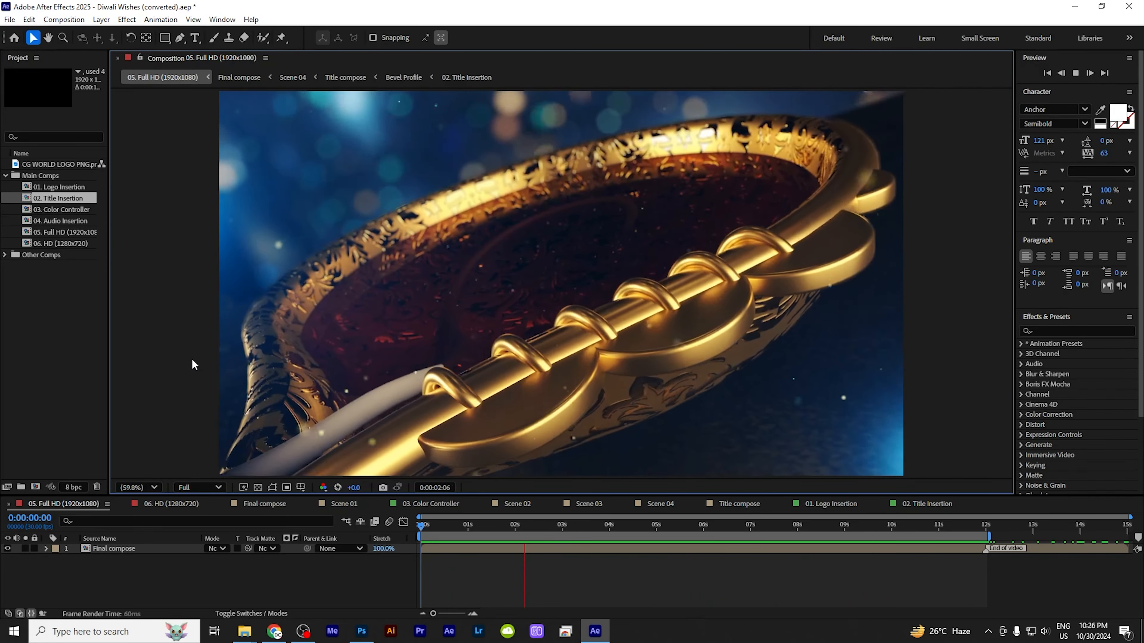
{"action": "left_click", "coordinate": [618, 523]}
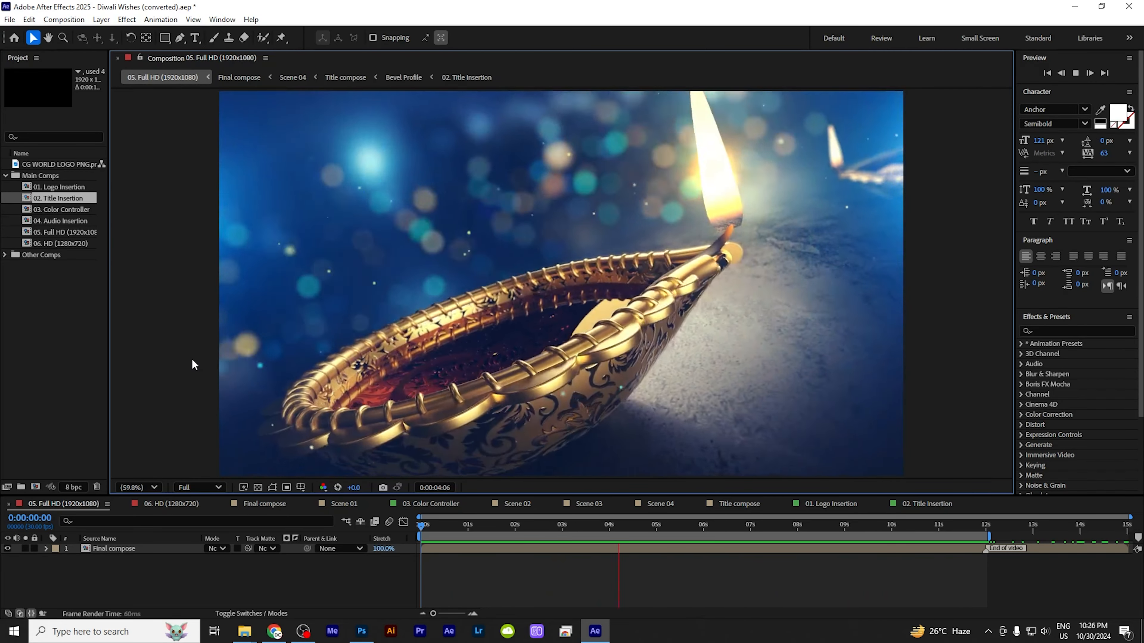
{"action": "left_click", "coordinate": [709, 524]}
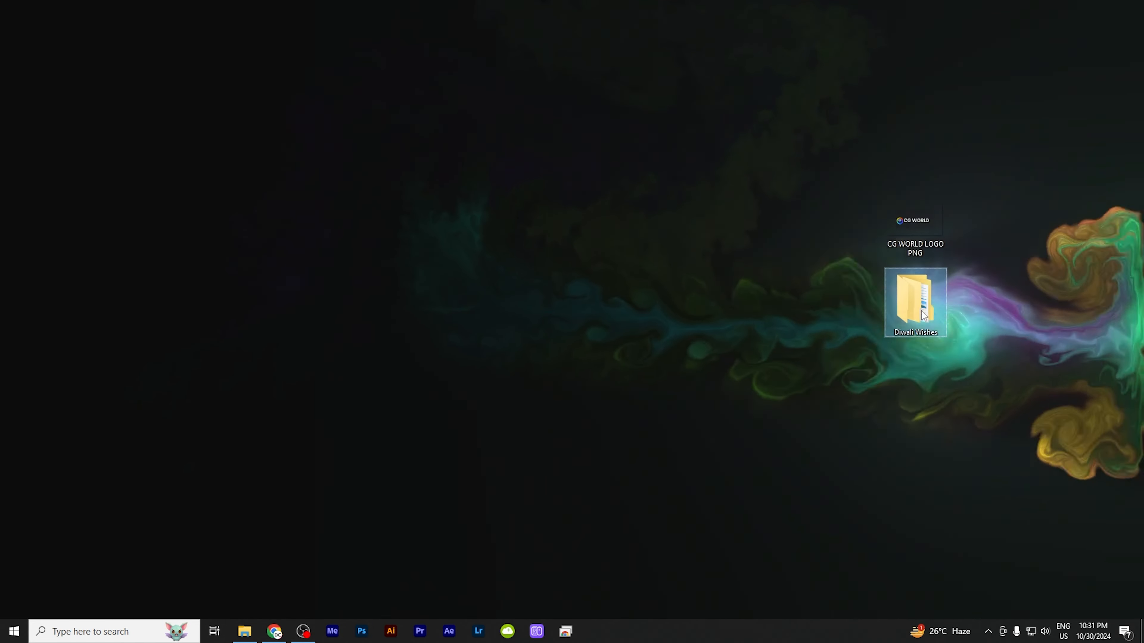
{"action": "double_click", "coordinate": [915, 301]}
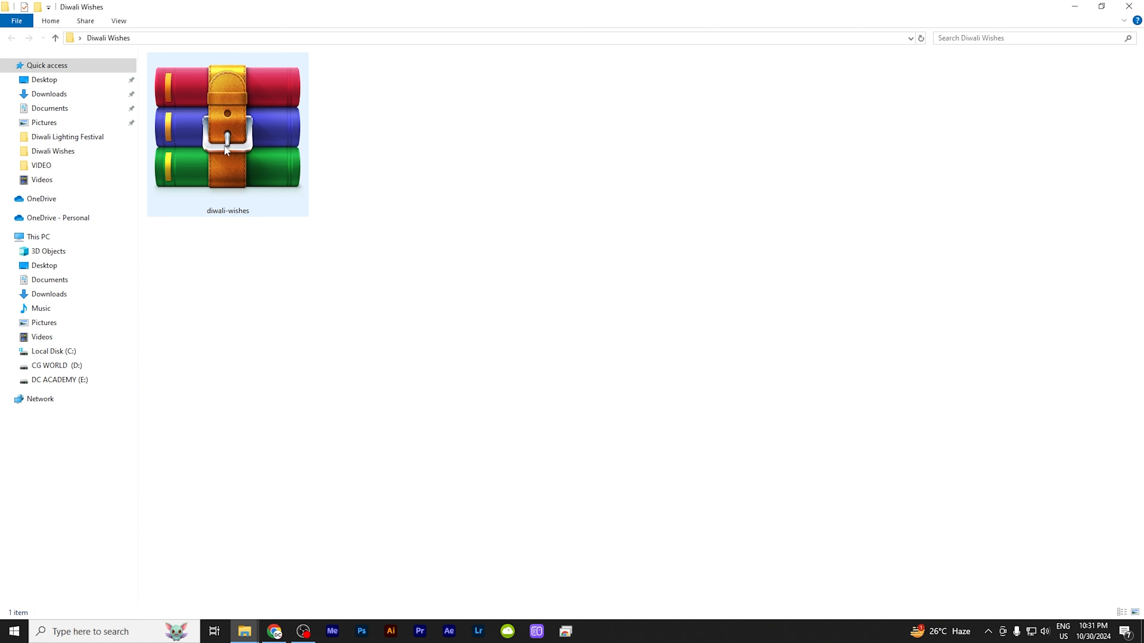
{"action": "mouse_move", "coordinate": [241, 139]}
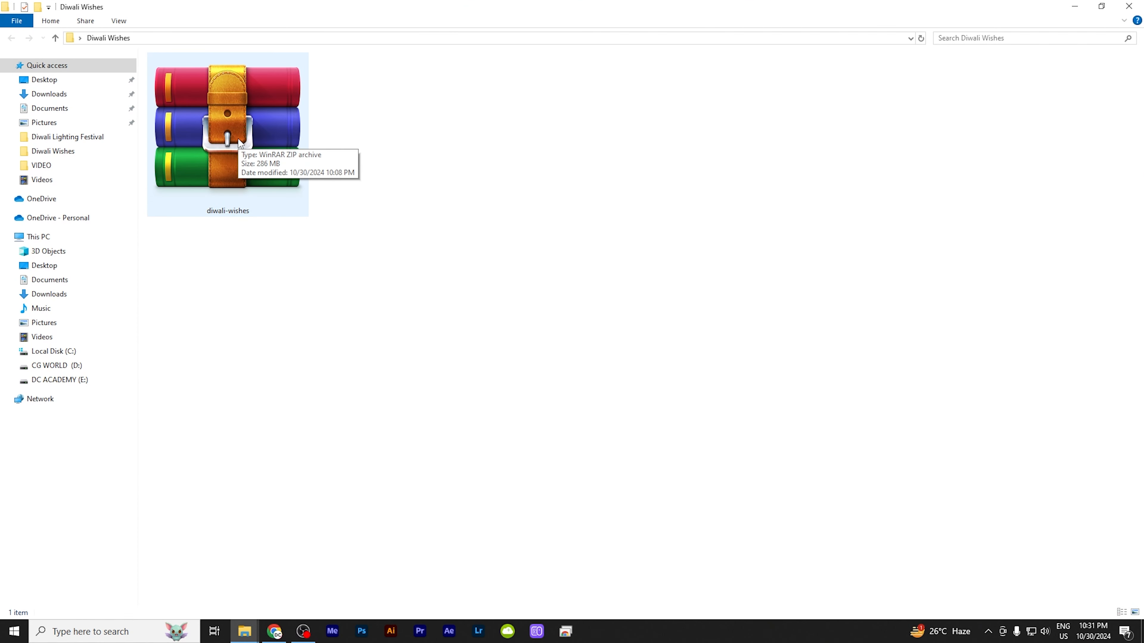
- Extract the diwali-wishes archive here and enter the extracted folder
{"action": "right_click", "coordinate": [227, 121]}
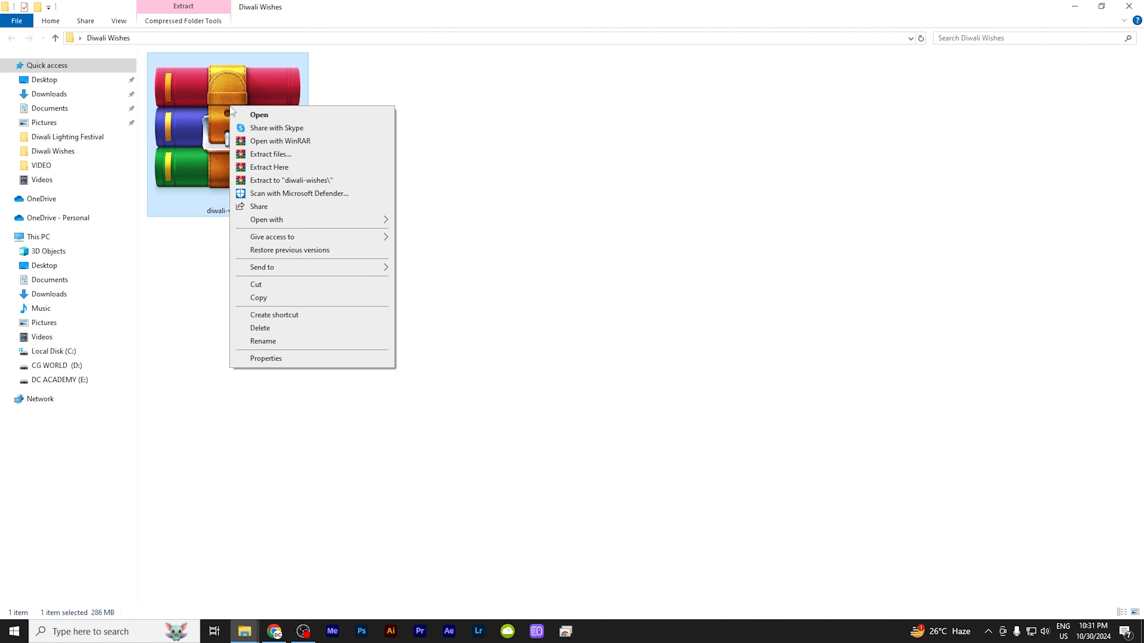
{"action": "mouse_move", "coordinate": [302, 170]}
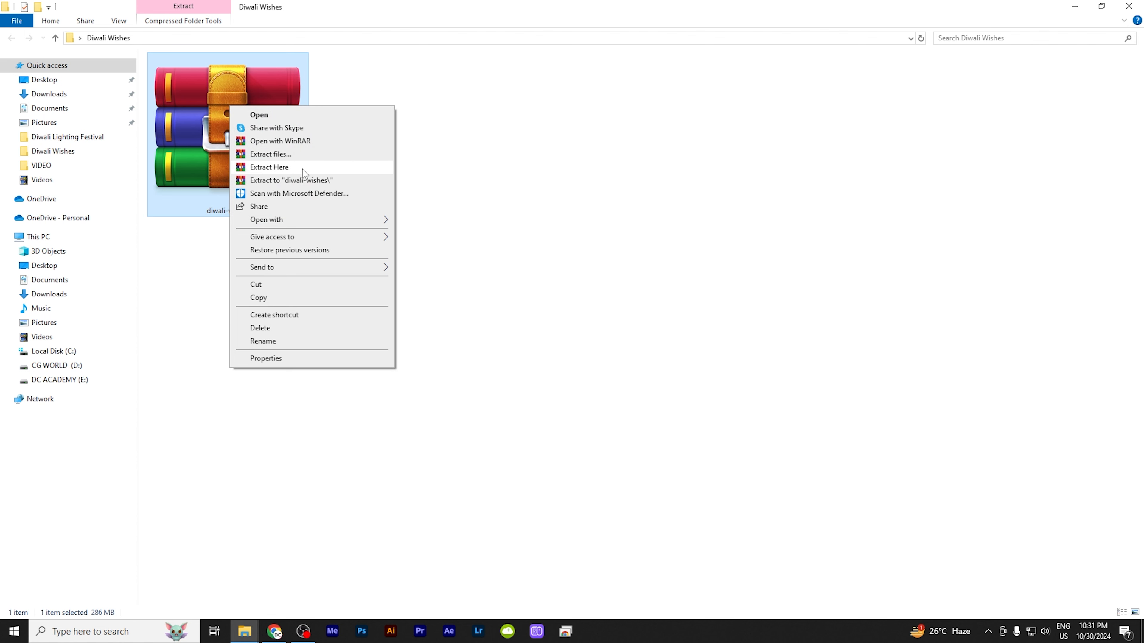
{"action": "left_click", "coordinate": [269, 167]}
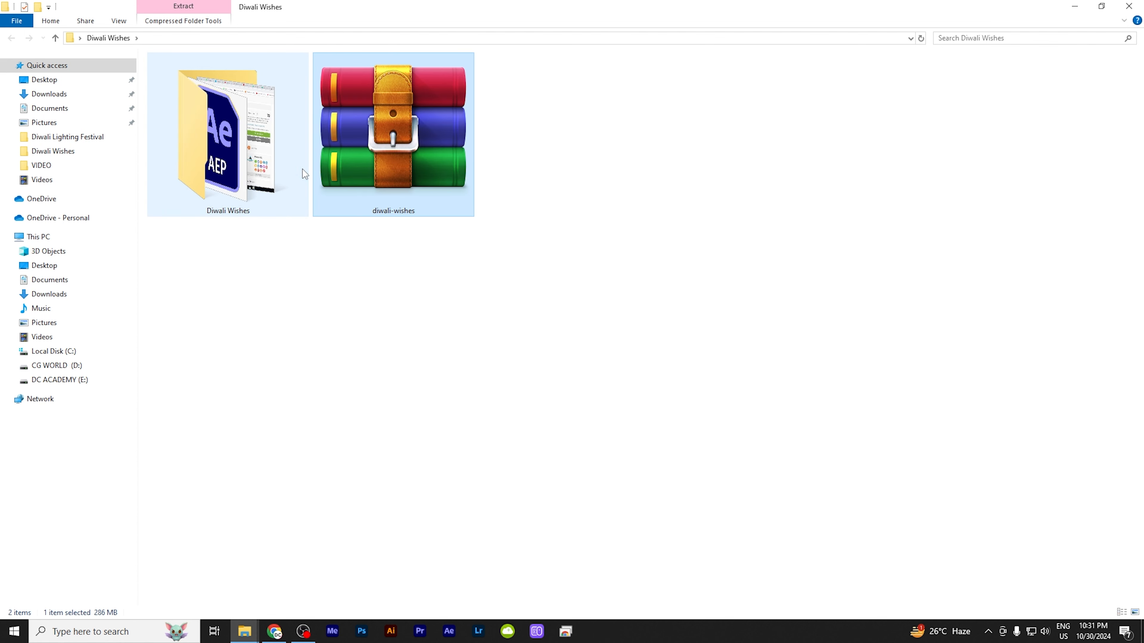
{"action": "mouse_move", "coordinate": [276, 176]}
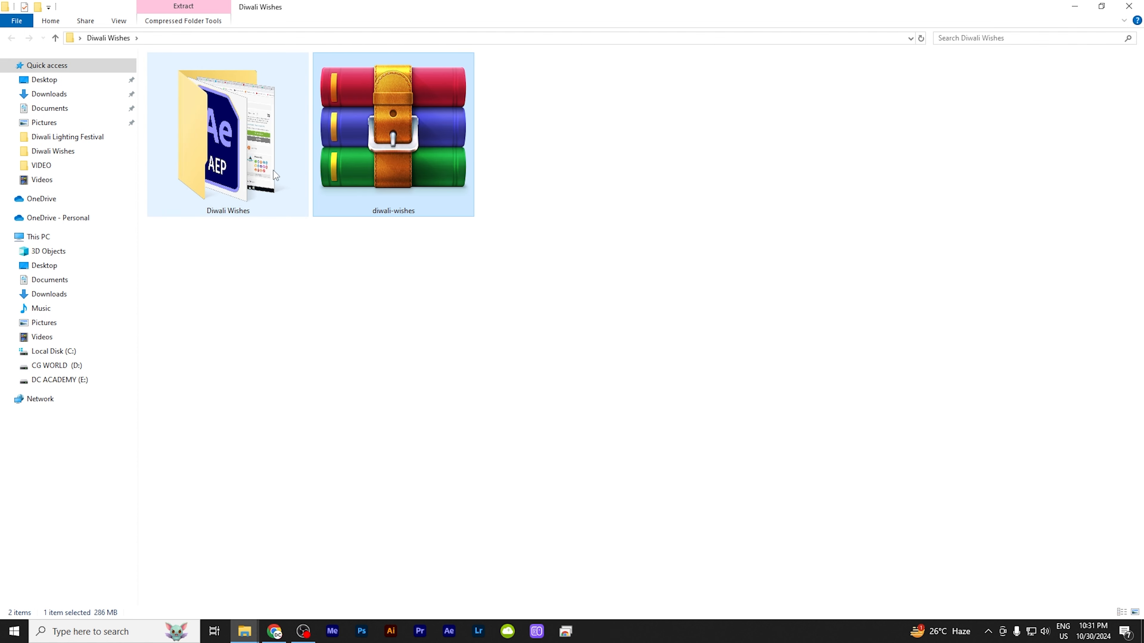
{"action": "double_click", "coordinate": [228, 134]}
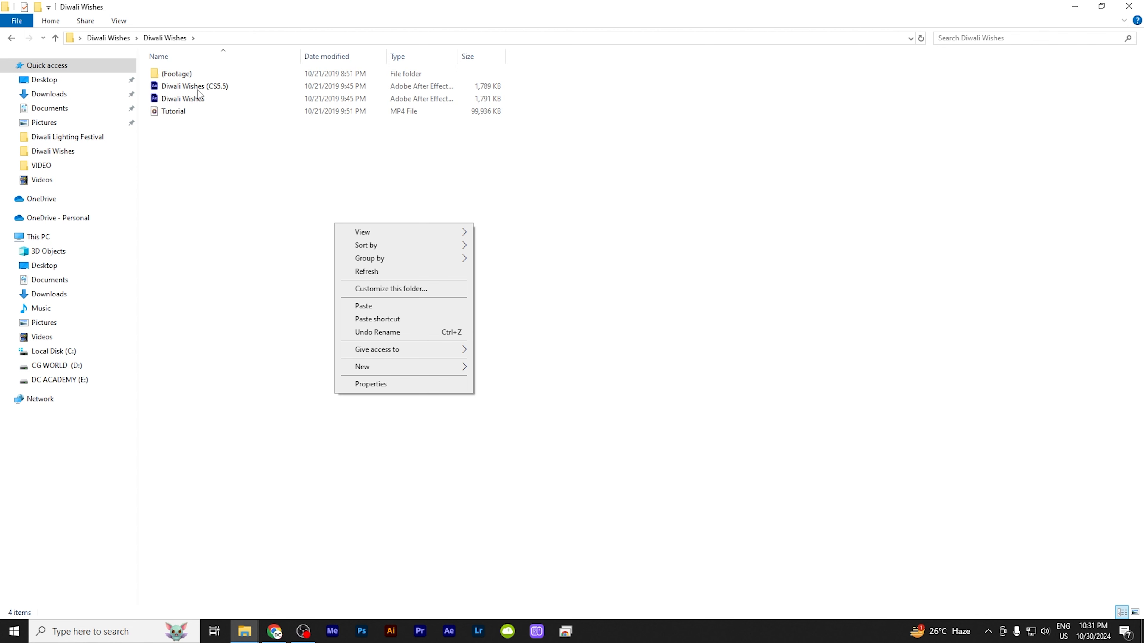
{"action": "mouse_move", "coordinate": [191, 68]}
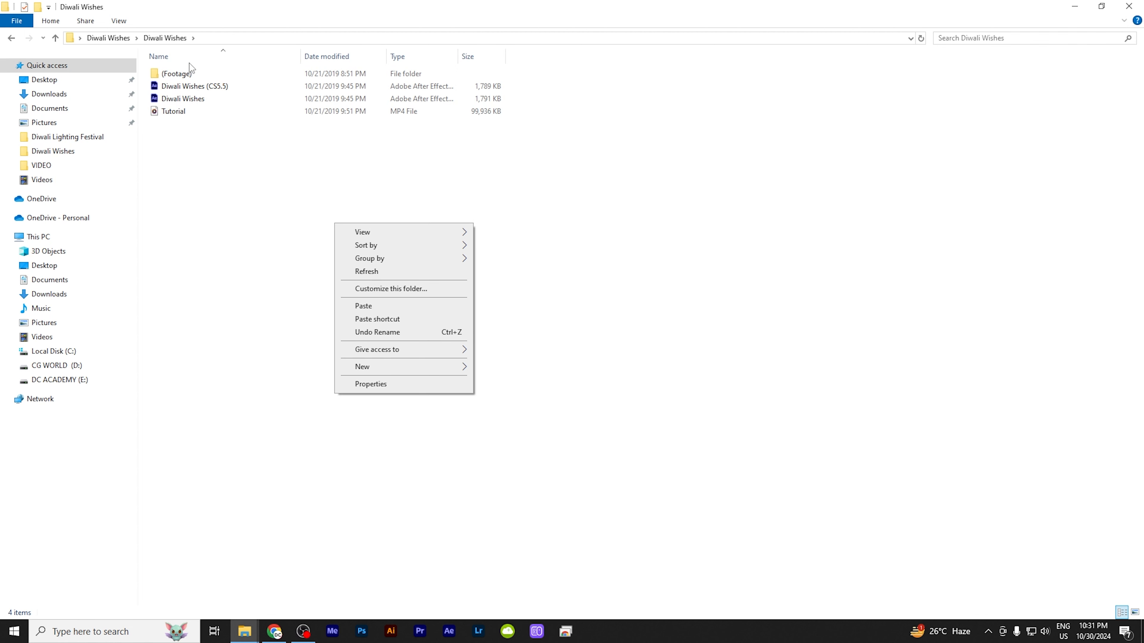
- Browse the (Footage) folder, then open the Diwali Wishes project with Adobe After Effects 2025
{"action": "double_click", "coordinate": [178, 73]}
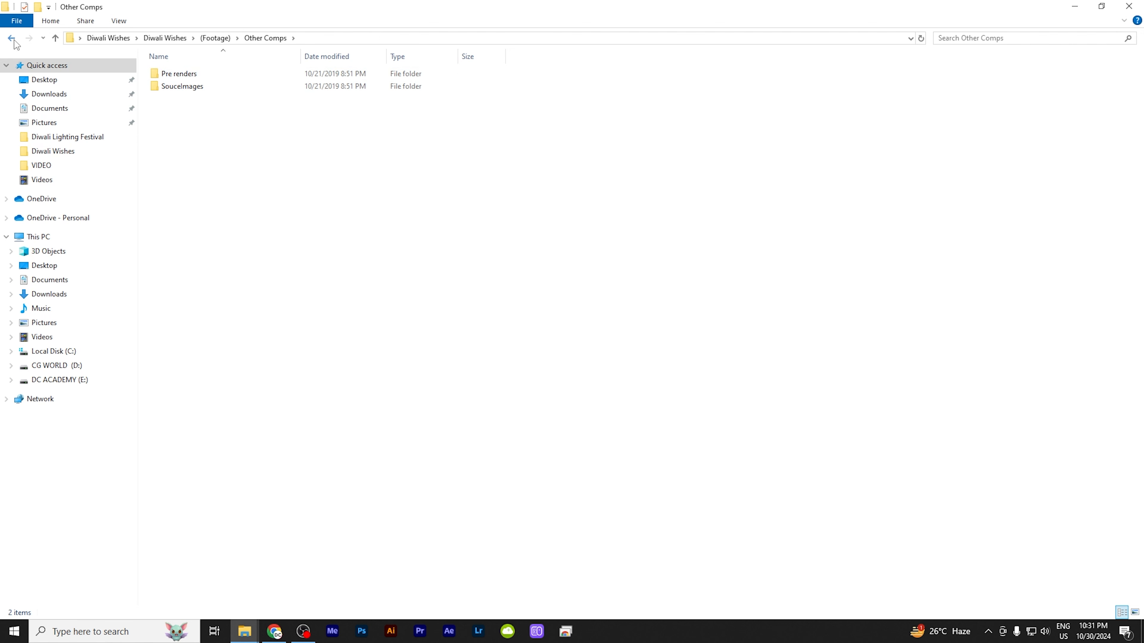
{"action": "left_click", "coordinate": [11, 38]}
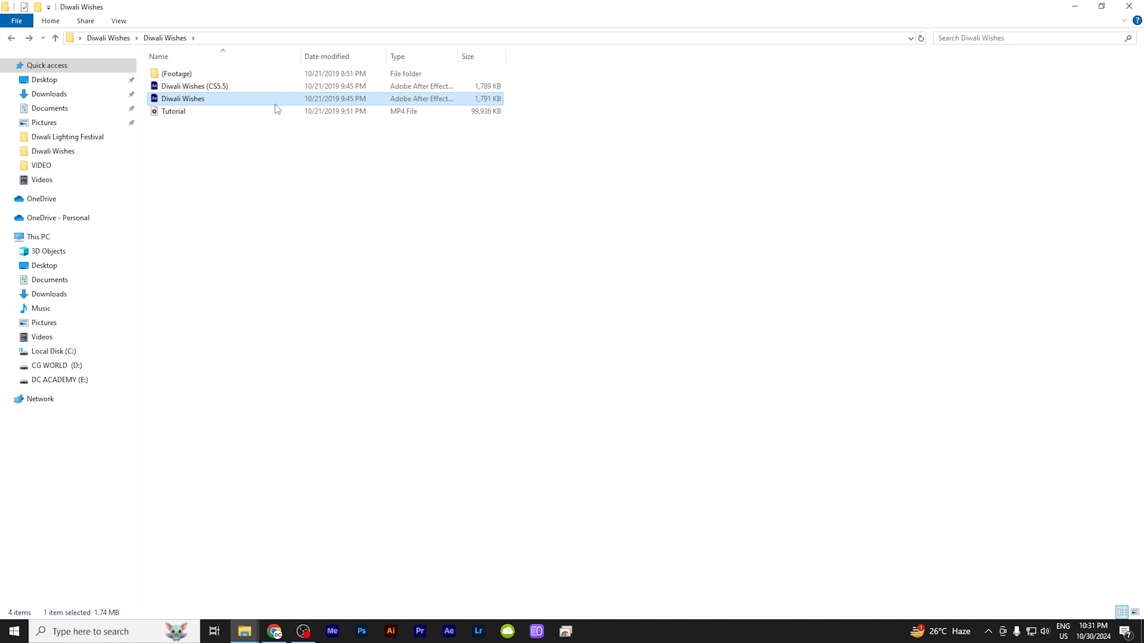
{"action": "right_click", "coordinate": [183, 98]}
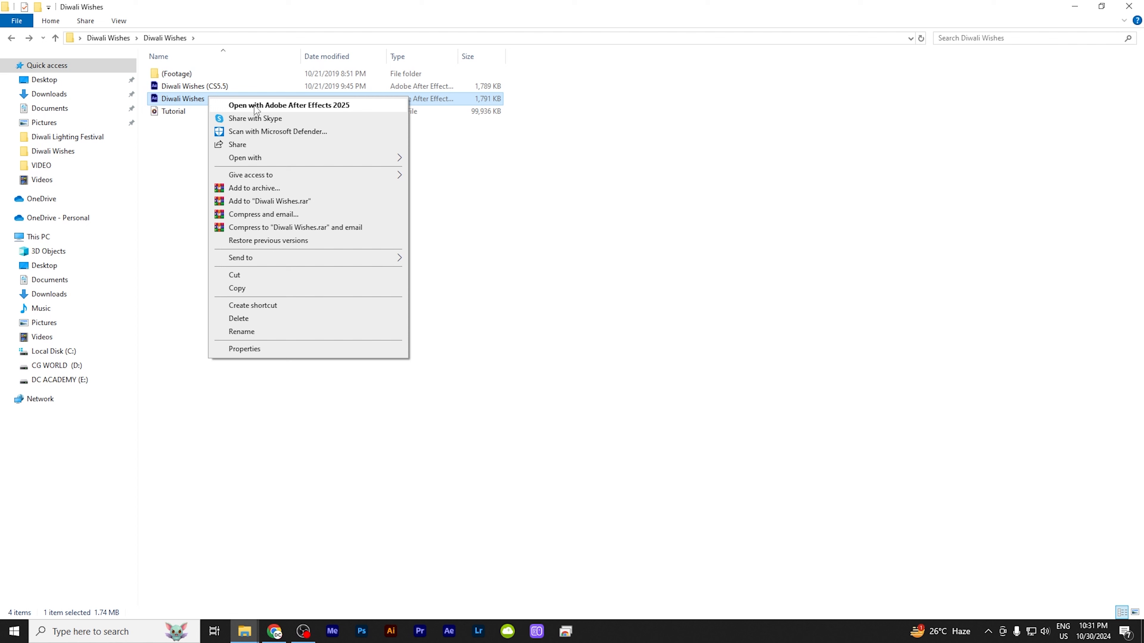
{"action": "left_click", "coordinate": [289, 105]}
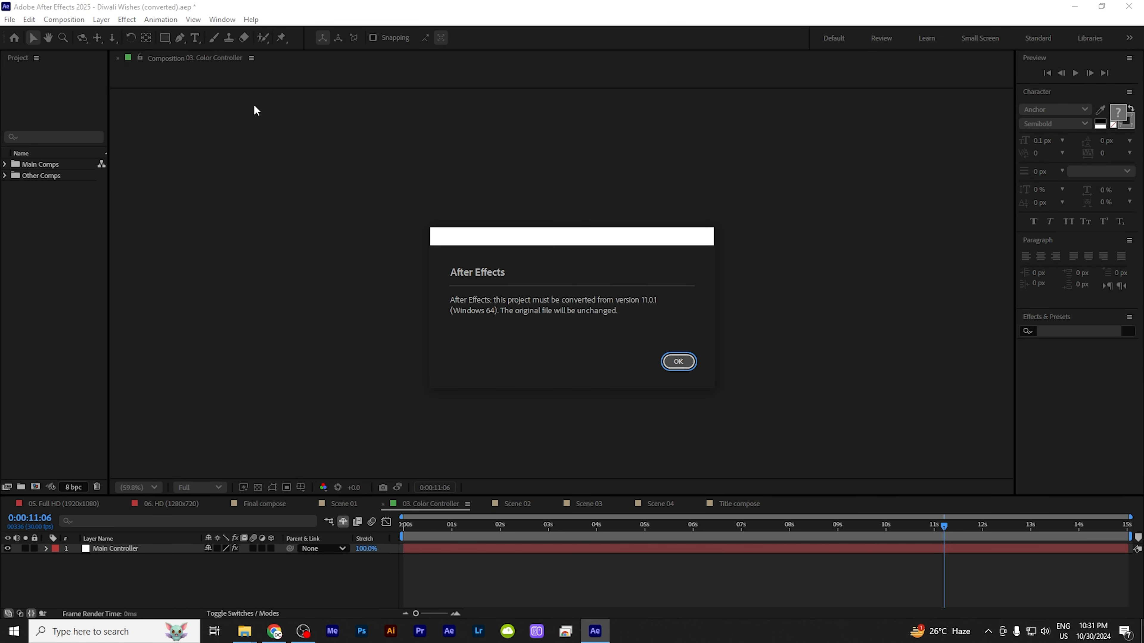
- Accept the project conversion alerts and the missing-font substitution so Color Controller loads
{"action": "left_click", "coordinate": [676, 361]}
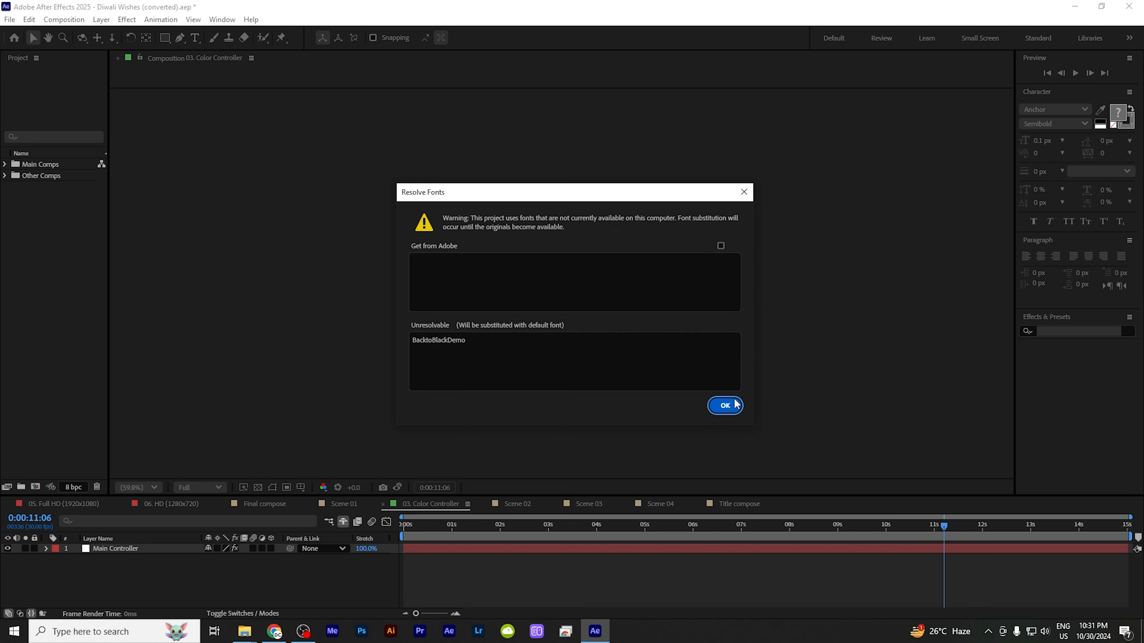
{"action": "mouse_move", "coordinate": [431, 373]}
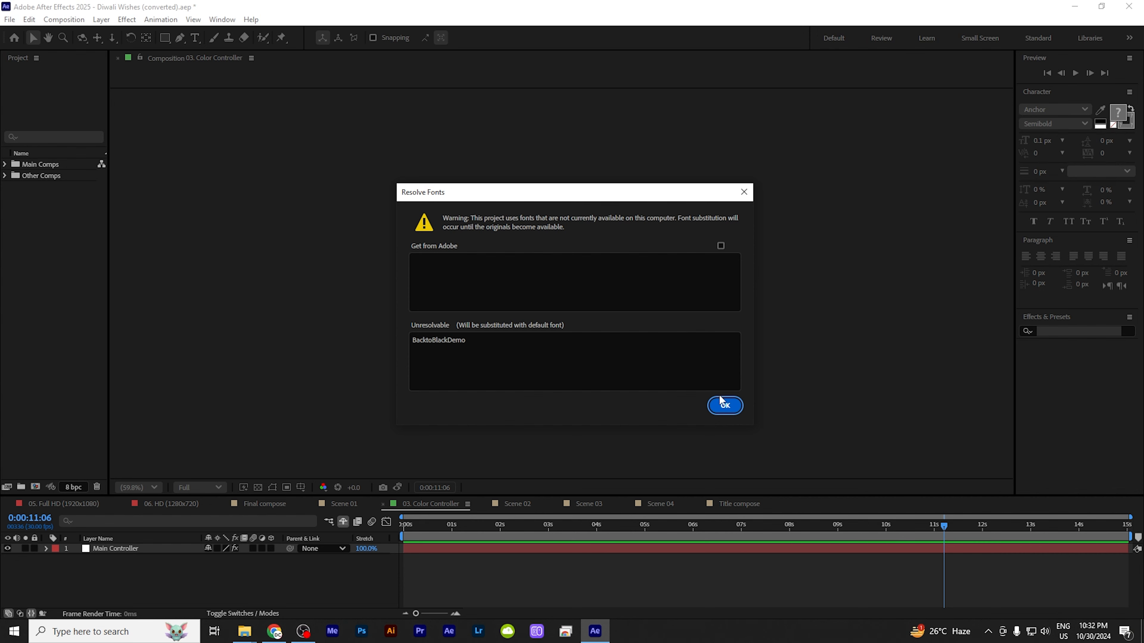
{"action": "left_click", "coordinate": [724, 406]}
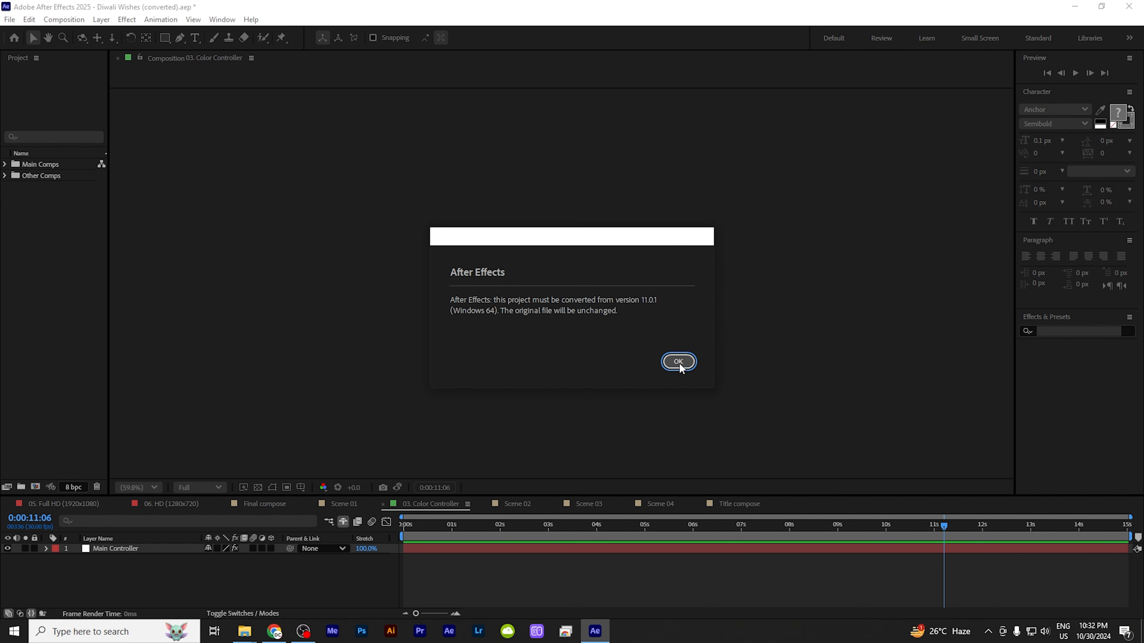
{"action": "left_click", "coordinate": [678, 361]}
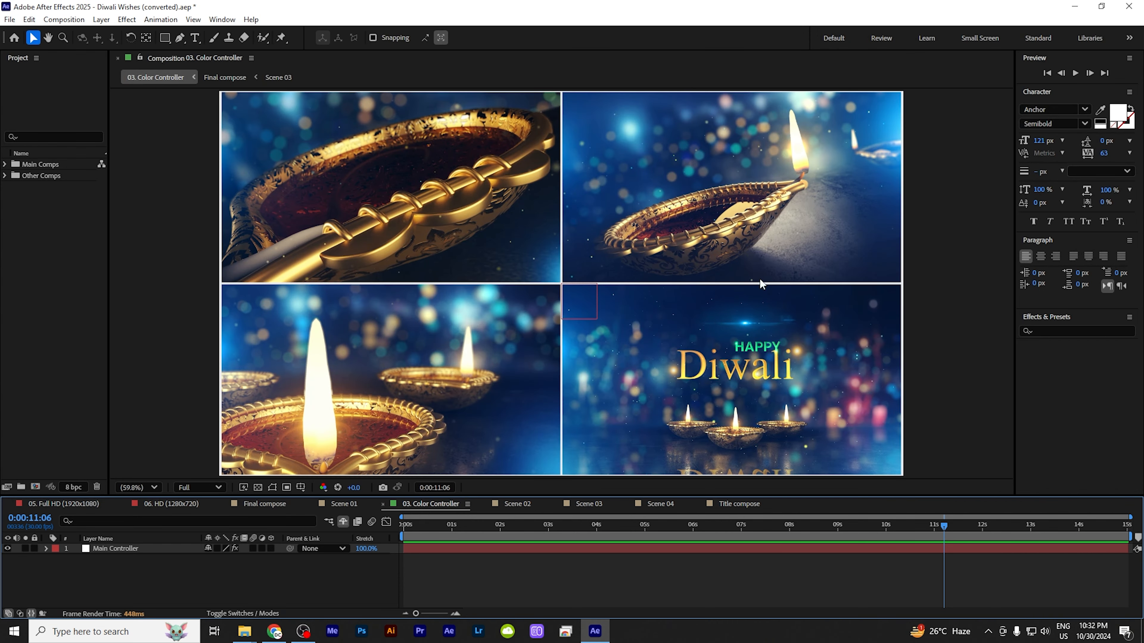
{"action": "mouse_move", "coordinate": [439, 520]}
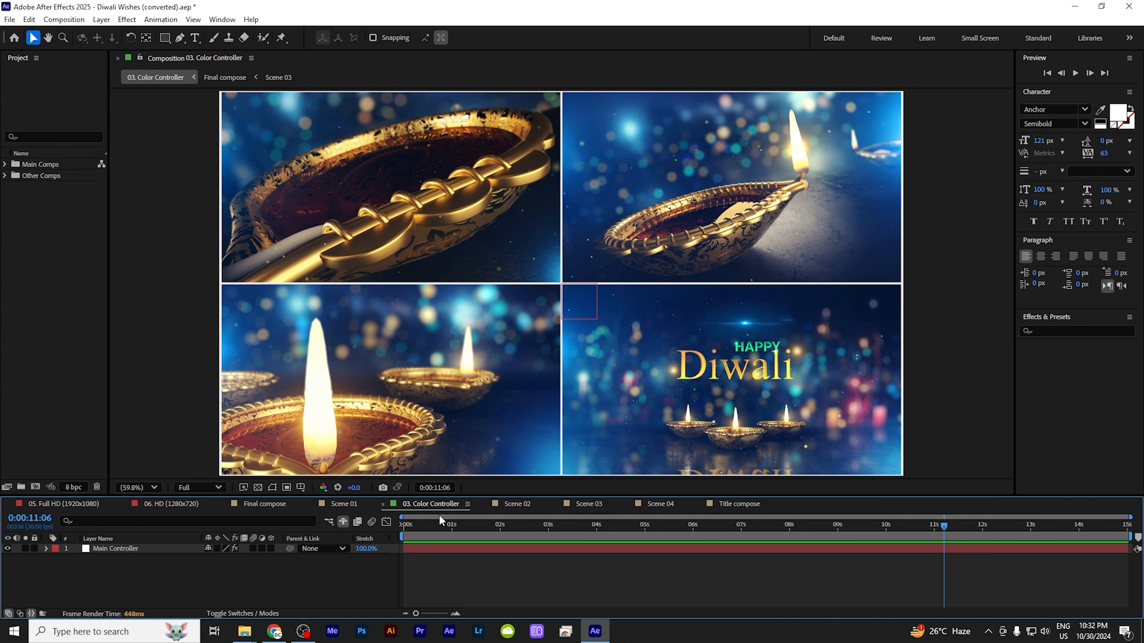
{"action": "mouse_move", "coordinate": [93, 232]}
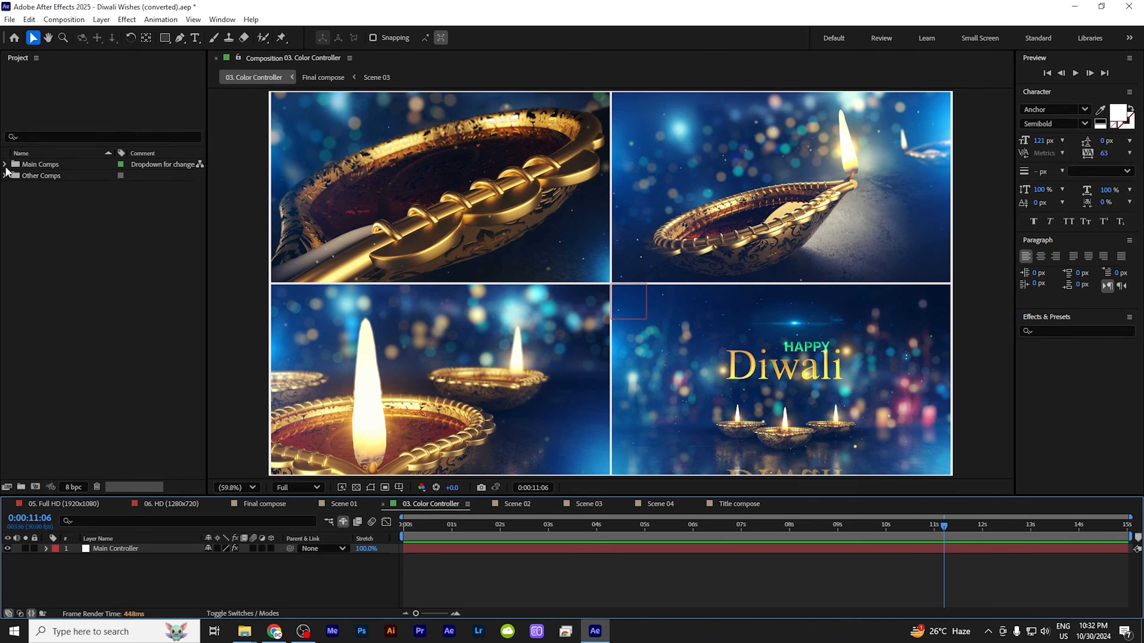
{"action": "mouse_move", "coordinate": [201, 518]}
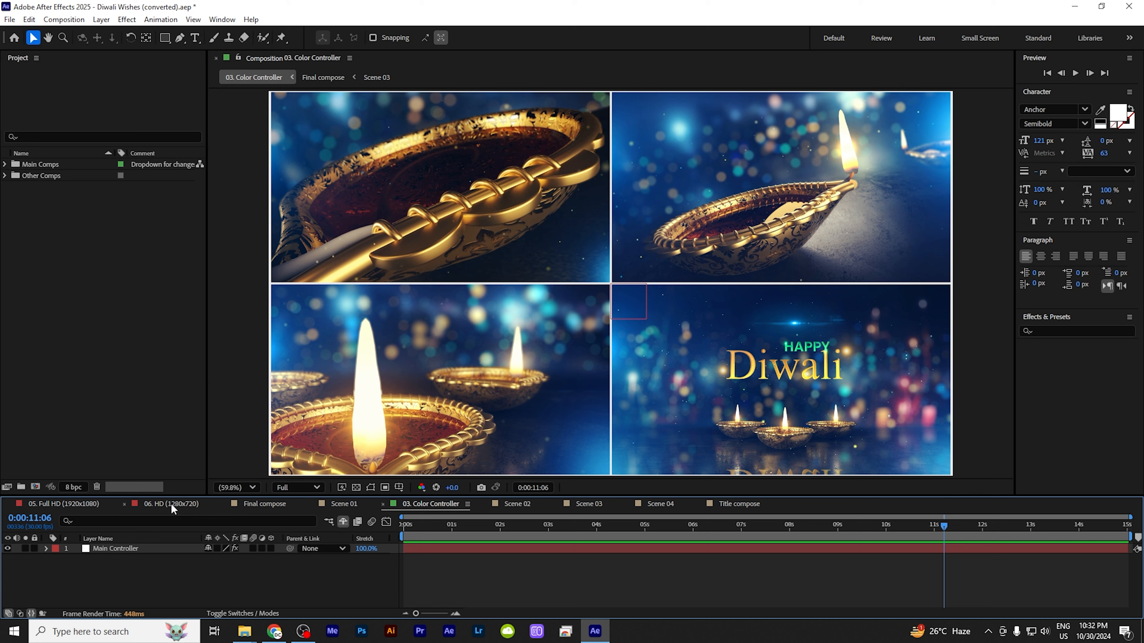
{"action": "mouse_move", "coordinate": [182, 510]}
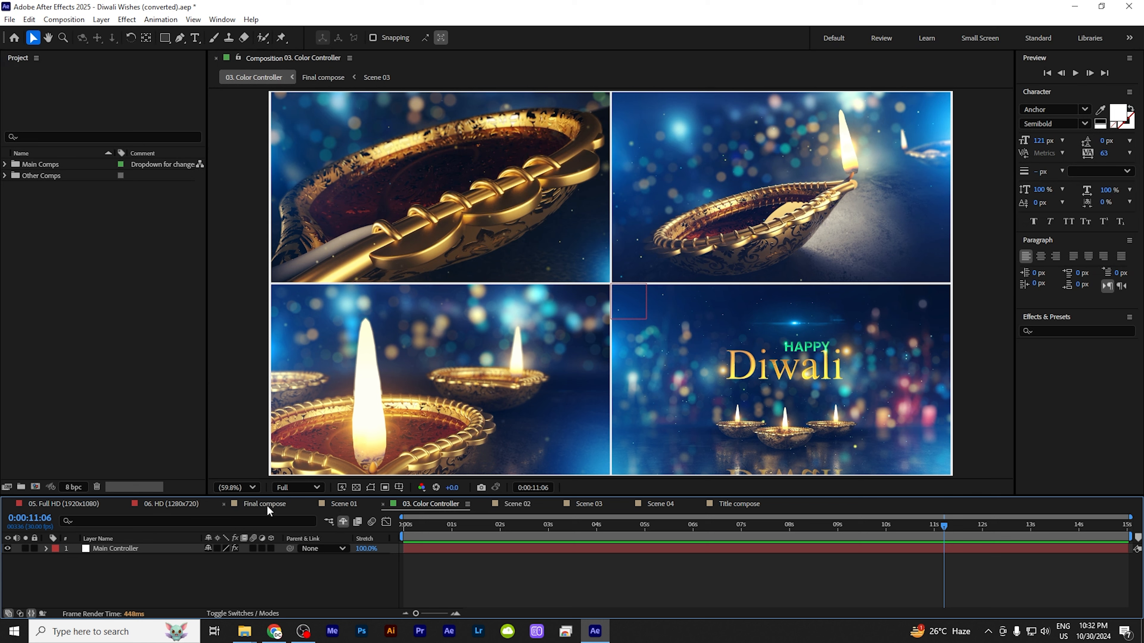
{"action": "left_click", "coordinate": [61, 504]}
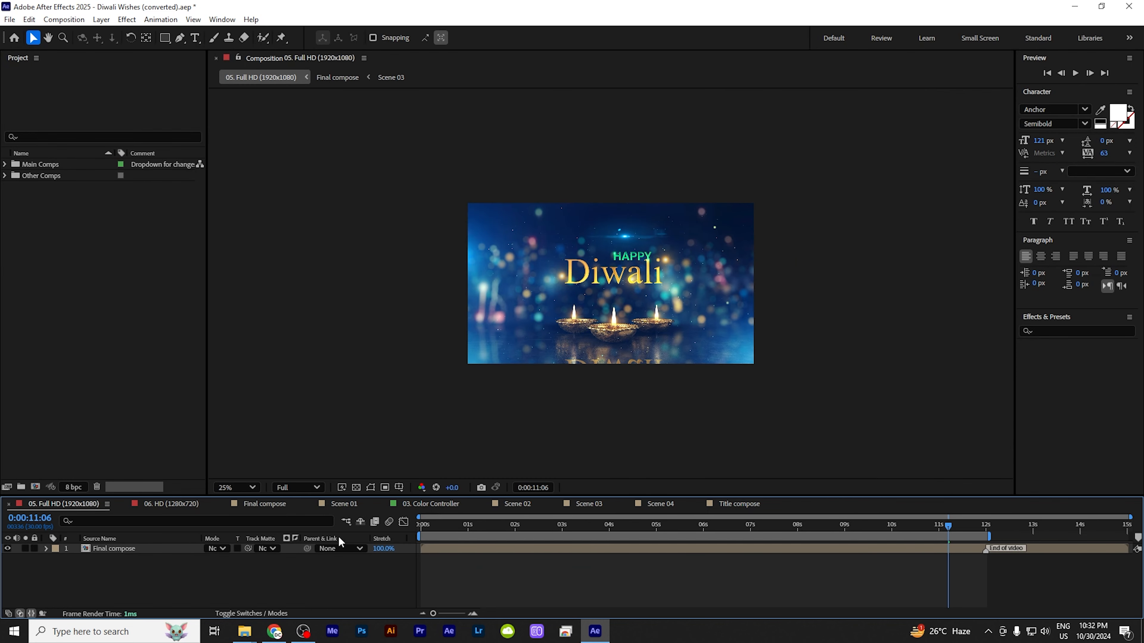
{"action": "mouse_move", "coordinate": [88, 514]}
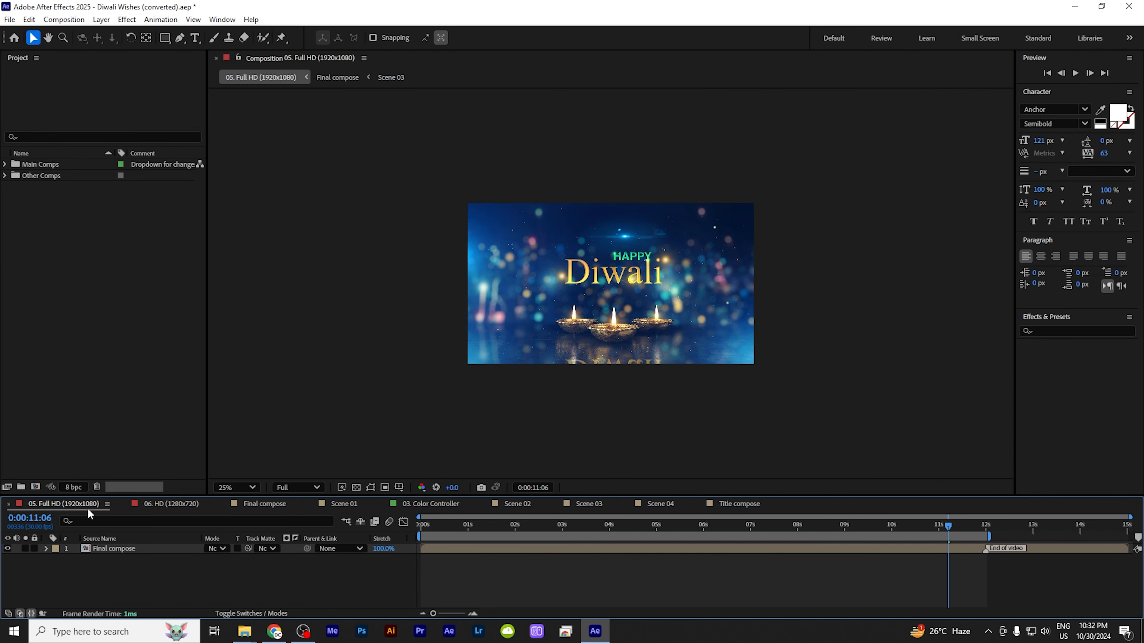
{"action": "left_click", "coordinate": [232, 487]}
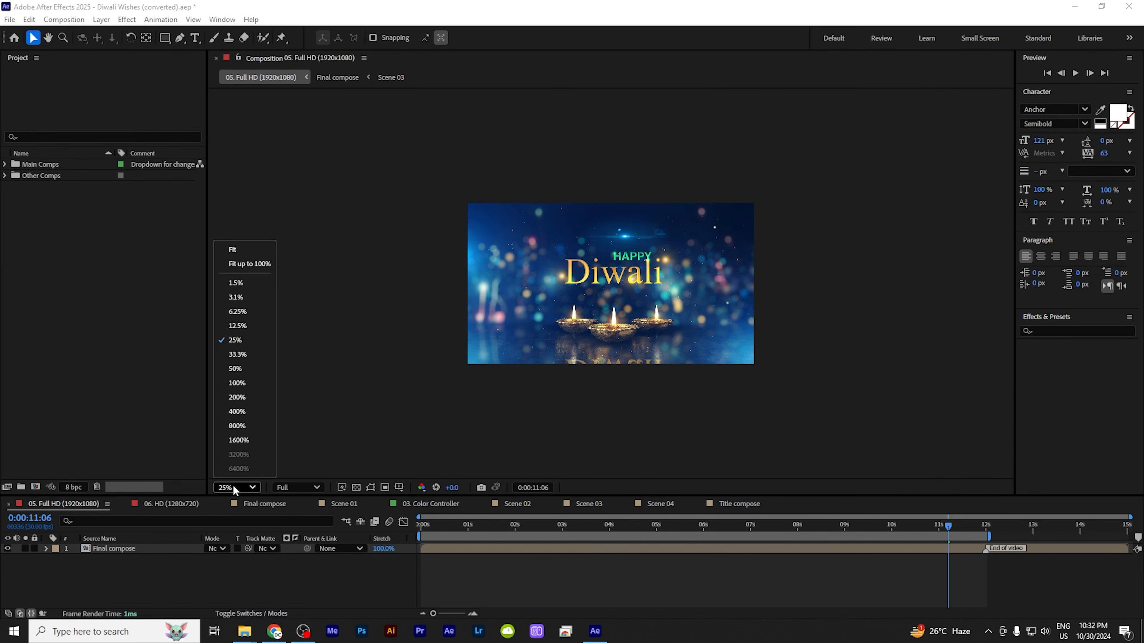
{"action": "left_click", "coordinate": [233, 250]}
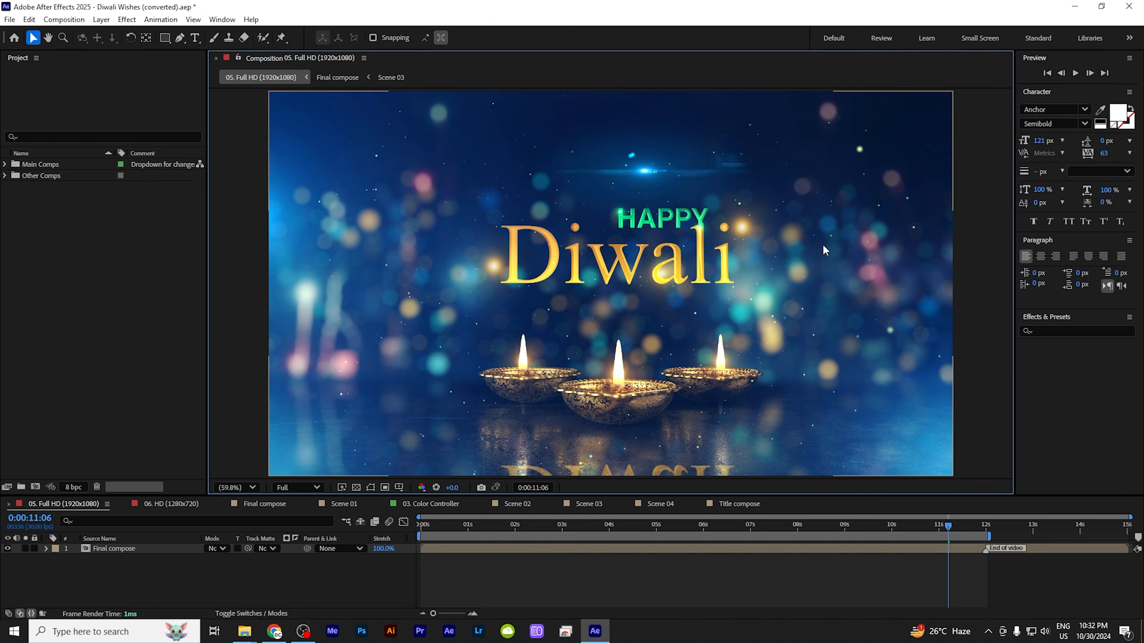
{"action": "left_click", "coordinate": [560, 524]}
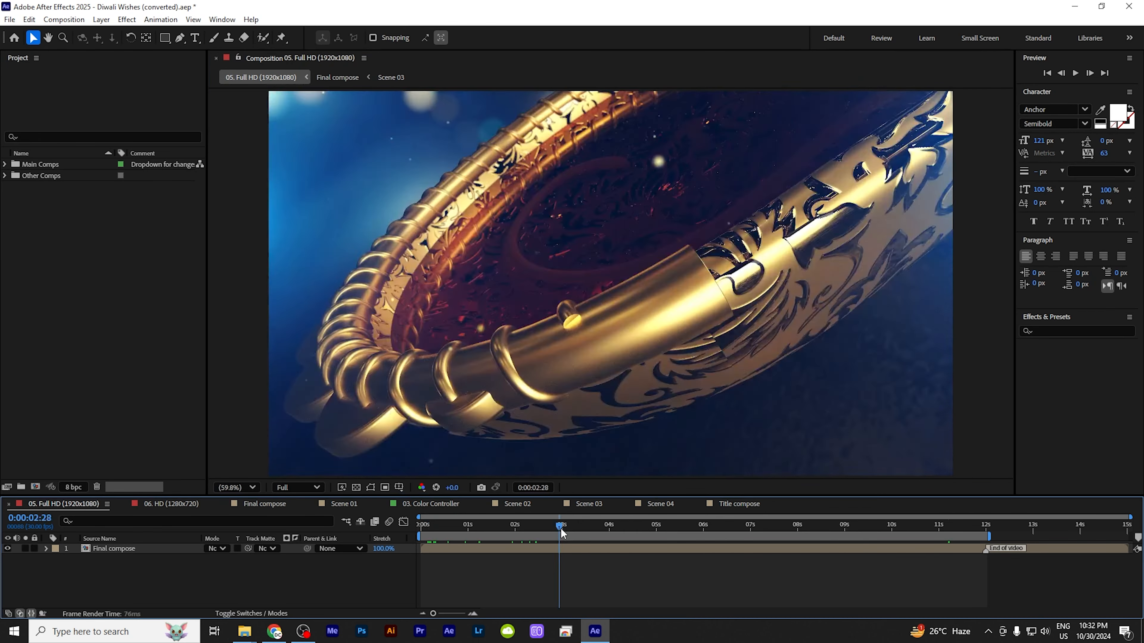
{"action": "left_click", "coordinate": [797, 524]}
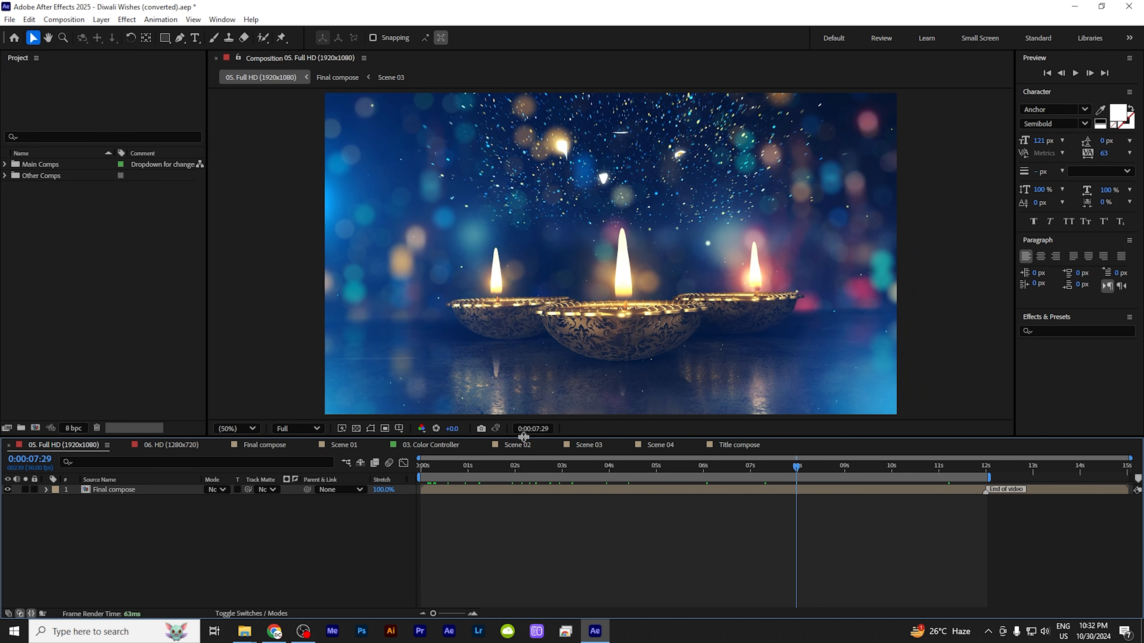
{"action": "mouse_move", "coordinate": [107, 304]}
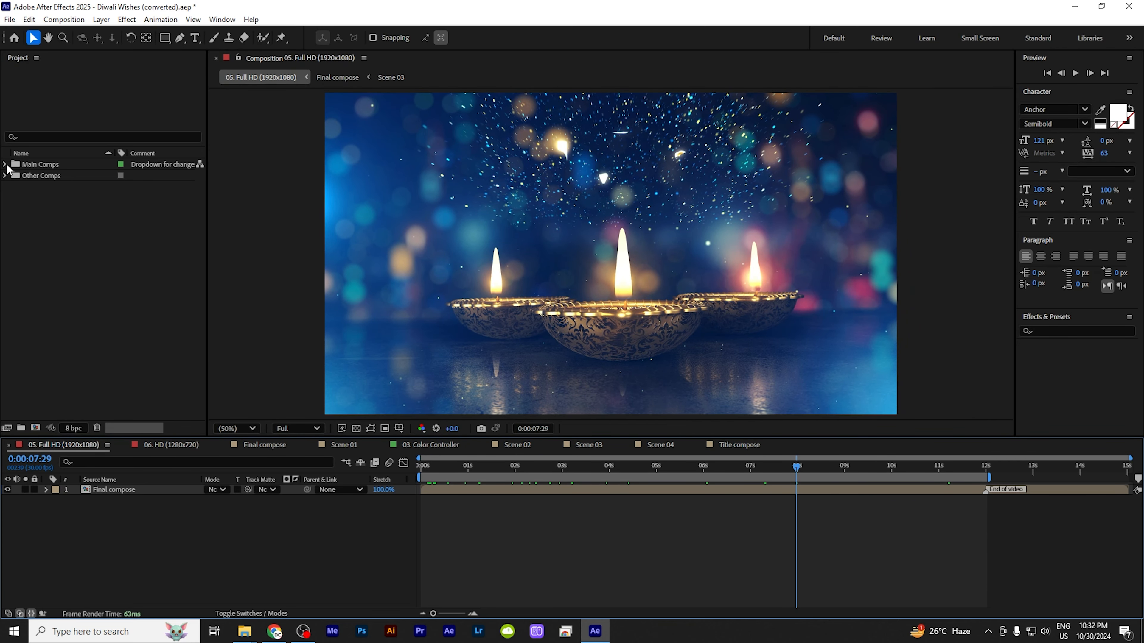
- Expand Main Comps and read the Insert Logo Here comment without changing it
{"action": "left_click", "coordinate": [6, 165]}
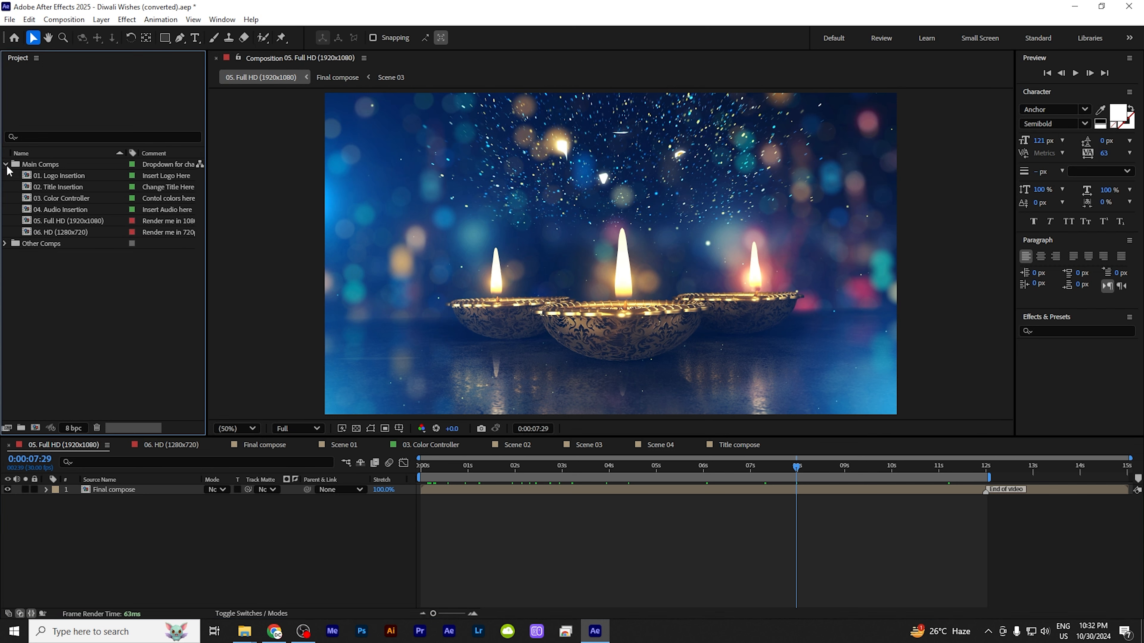
{"action": "mouse_move", "coordinate": [55, 181]}
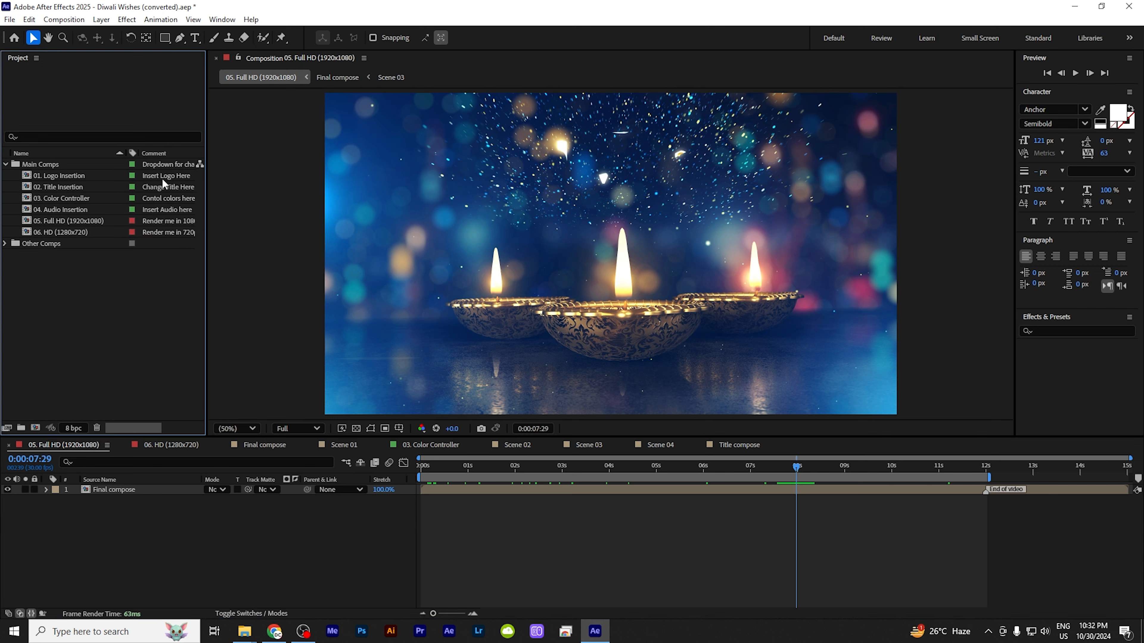
{"action": "double_click", "coordinate": [165, 175]}
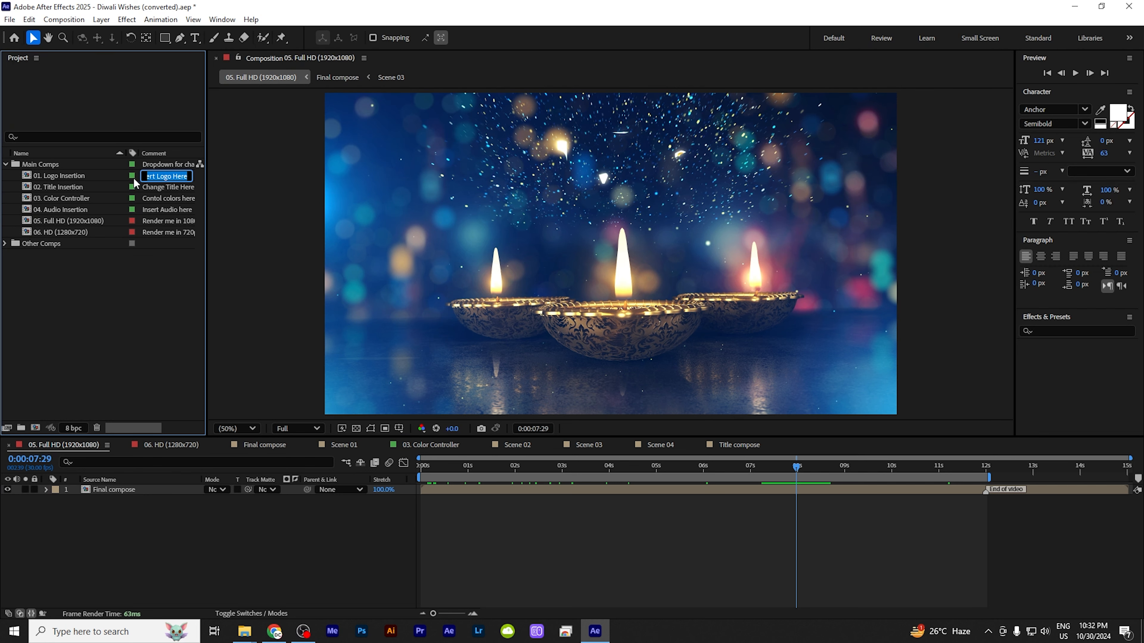
{"action": "left_click", "coordinate": [62, 176]}
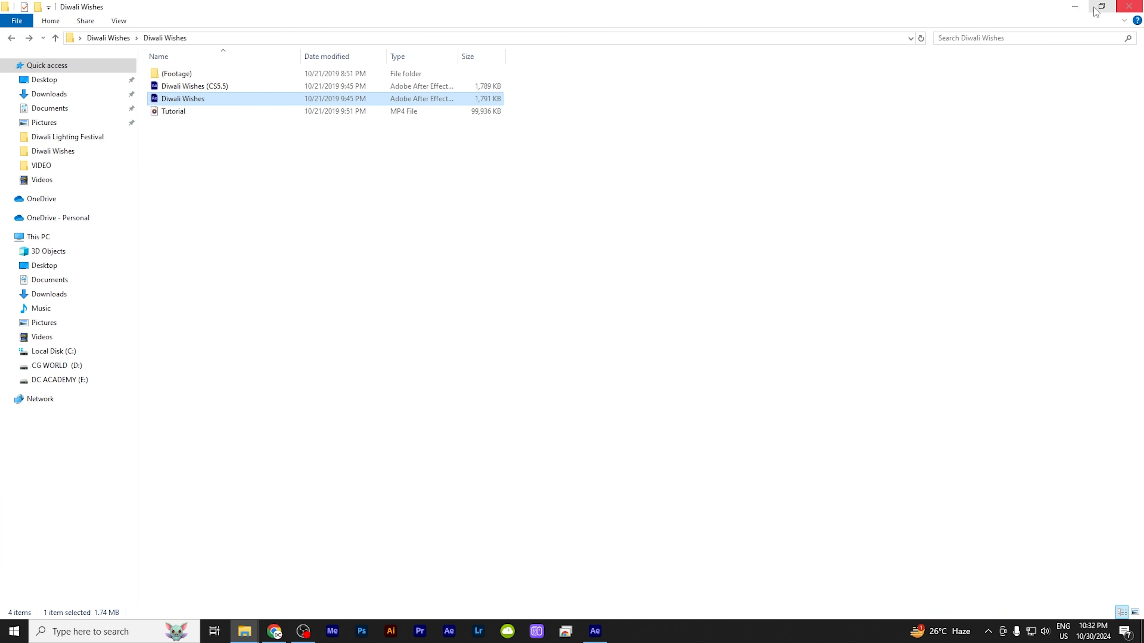
- Minimize File Explorer to the desktop and bring After Effects back to the front
{"action": "left_click", "coordinate": [1128, 7]}
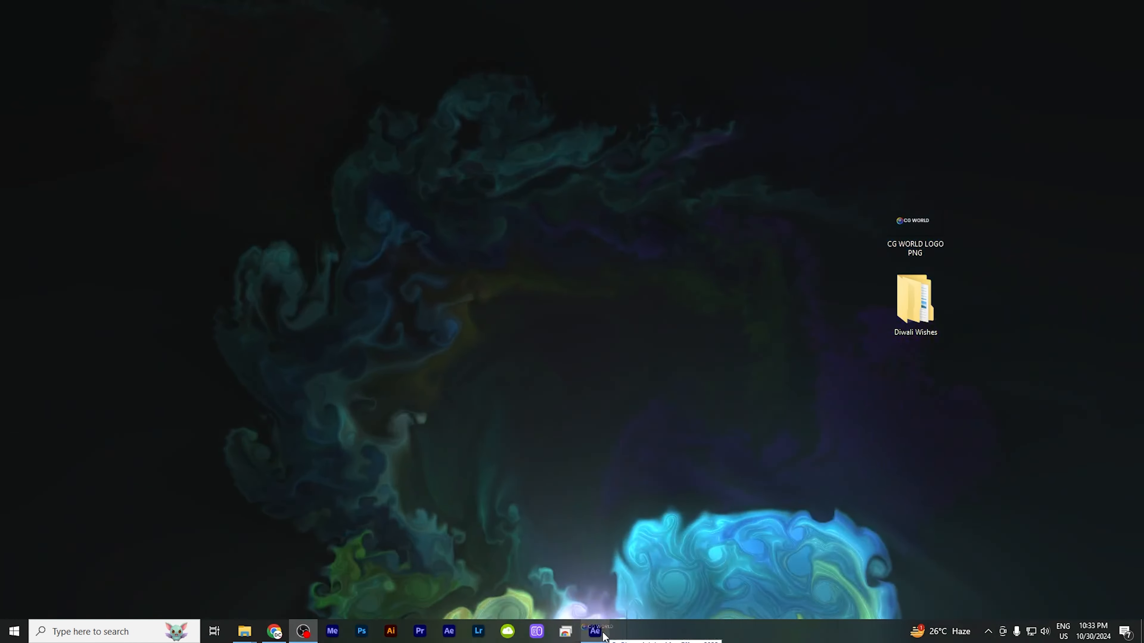
{"action": "left_click", "coordinate": [595, 631]}
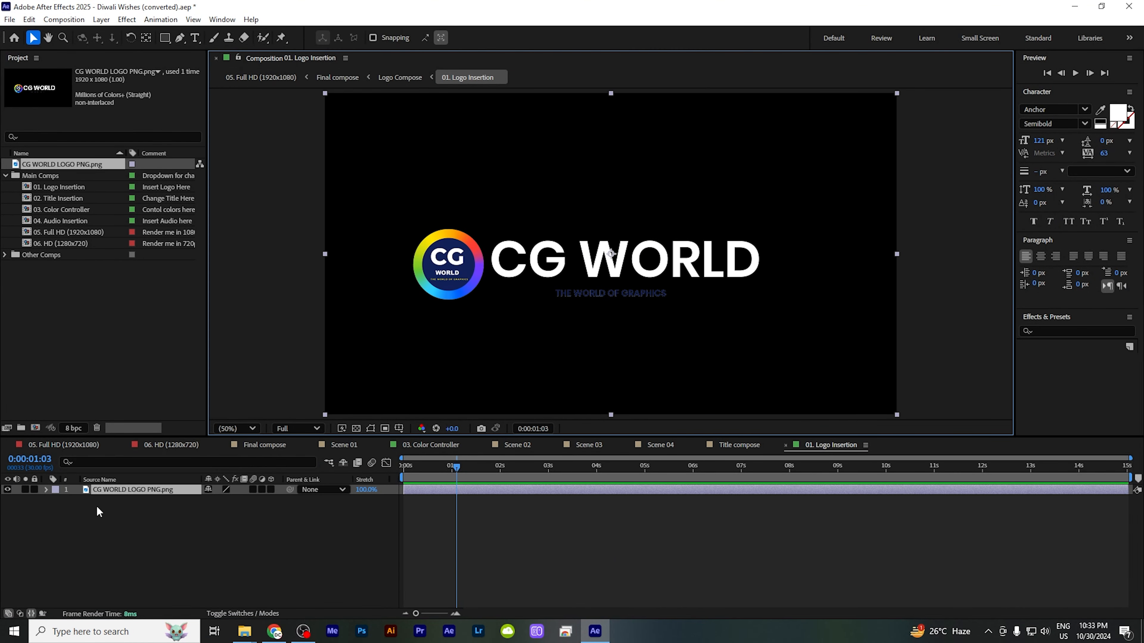
- Reveal the CG WORLD logo layer's Transform, setting Scale 141% and Position 1093, 536
{"action": "left_click", "coordinate": [55, 490]}
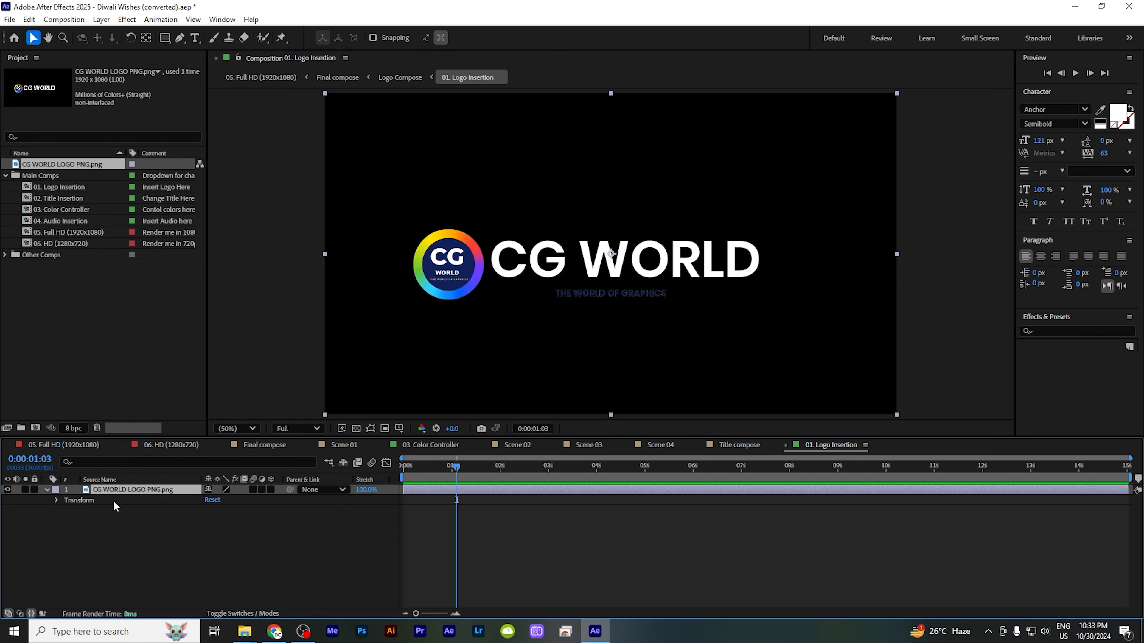
{"action": "mouse_move", "coordinate": [115, 503]}
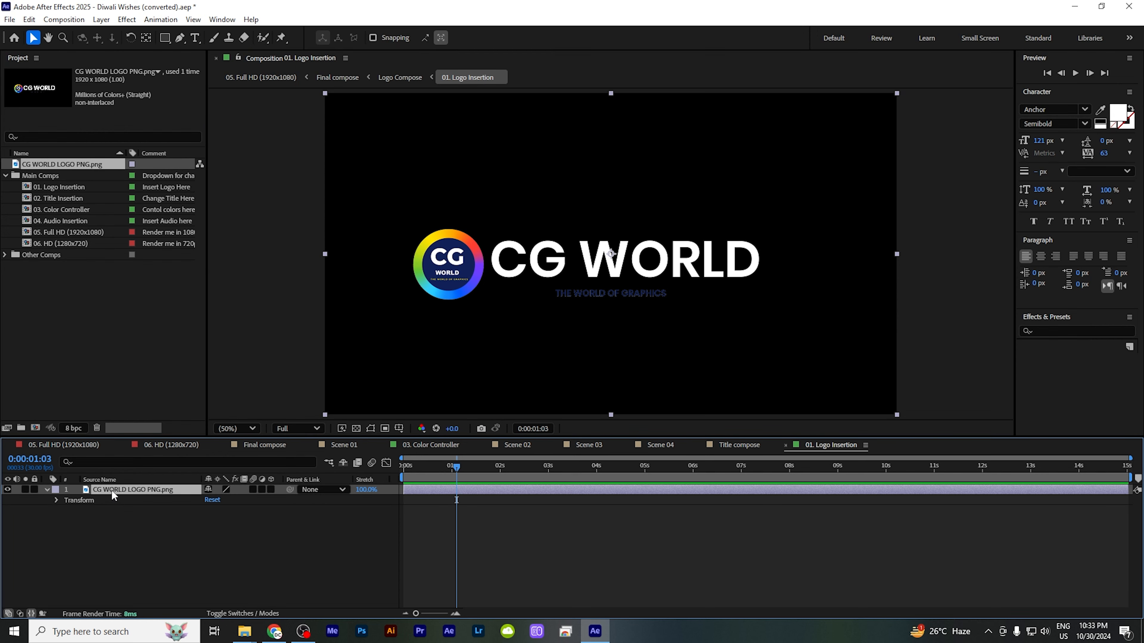
{"action": "left_click", "coordinate": [56, 501]}
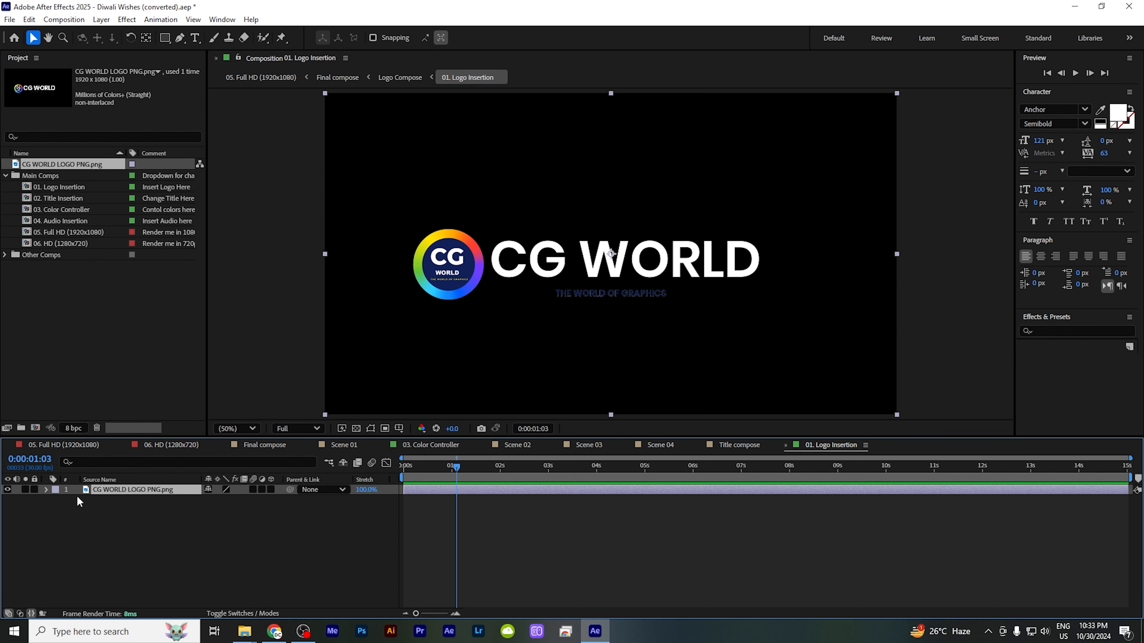
{"action": "left_click", "coordinate": [45, 490]}
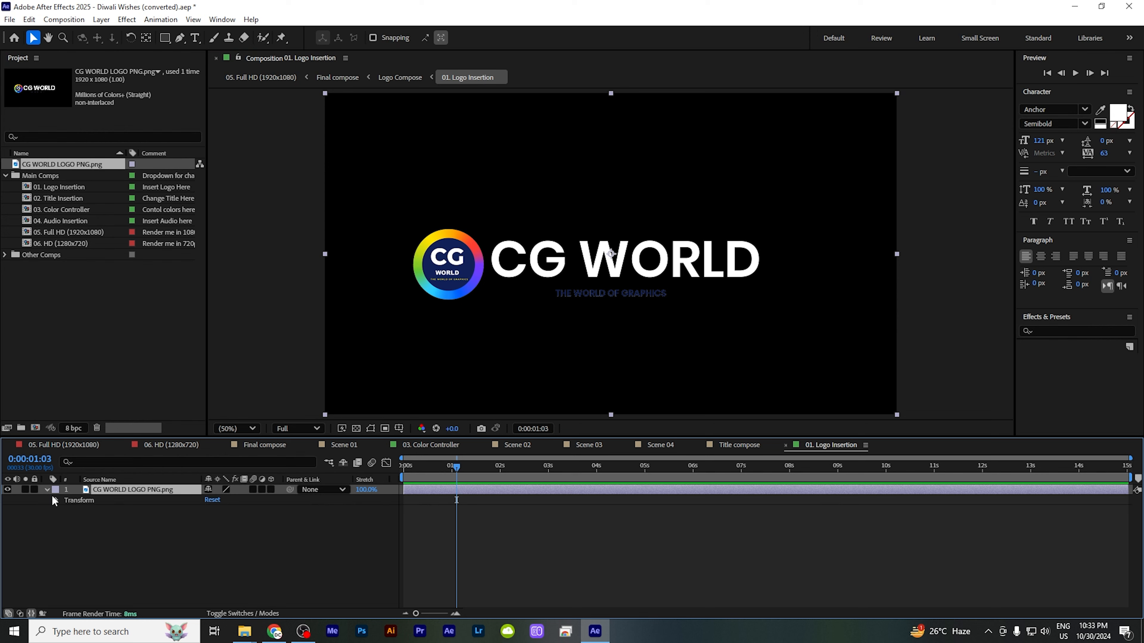
{"action": "left_click", "coordinate": [57, 500]}
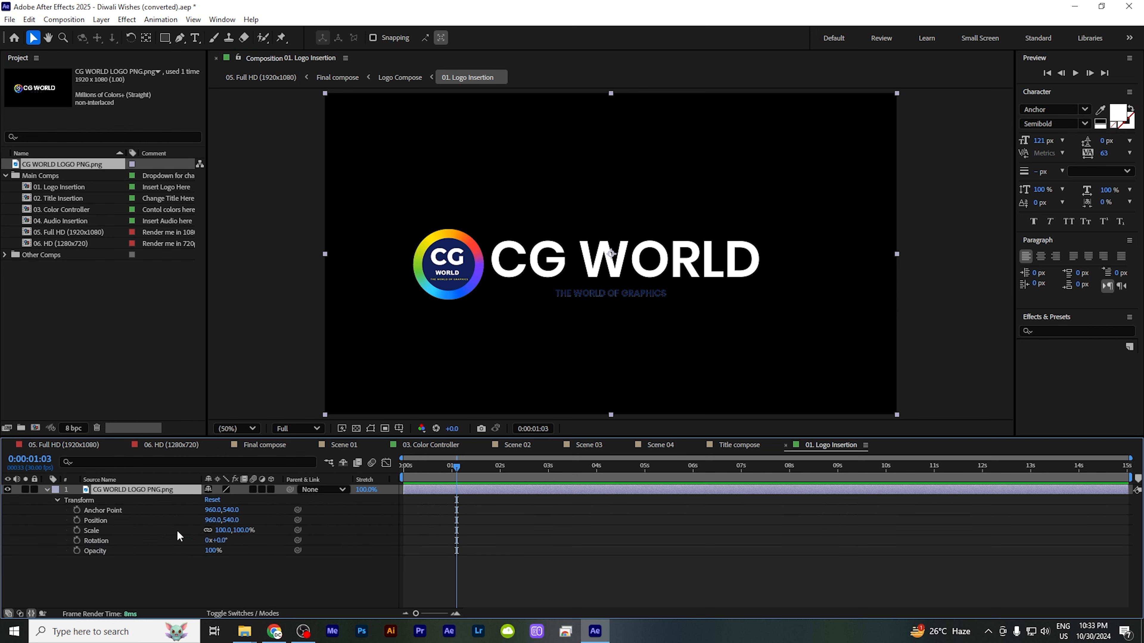
{"action": "mouse_move", "coordinate": [153, 496]}
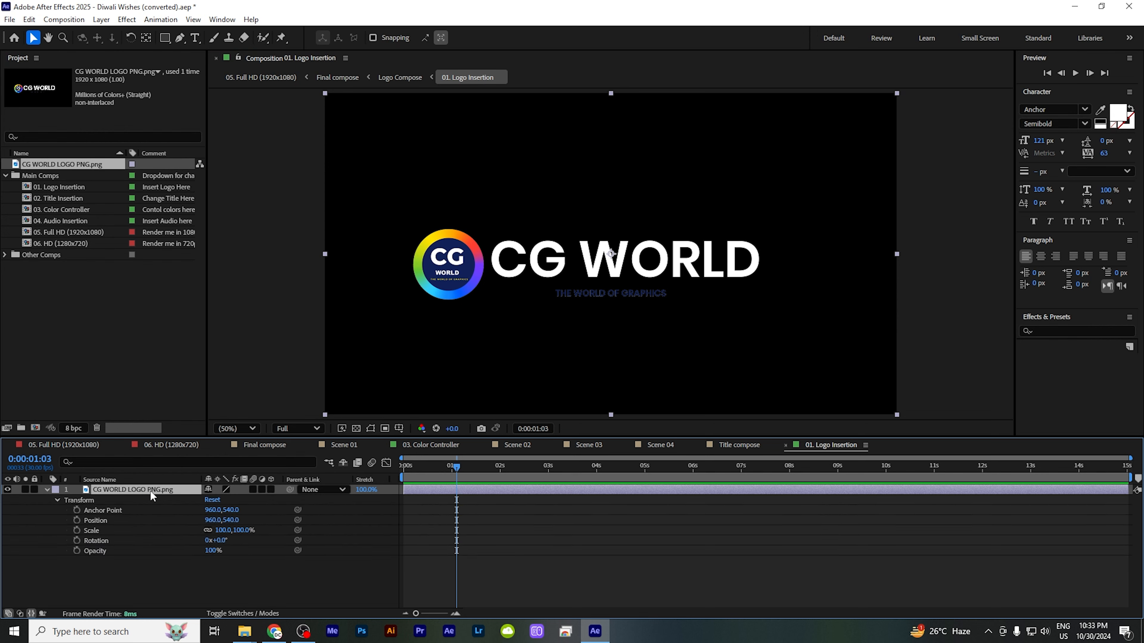
{"action": "left_click", "coordinate": [57, 500]}
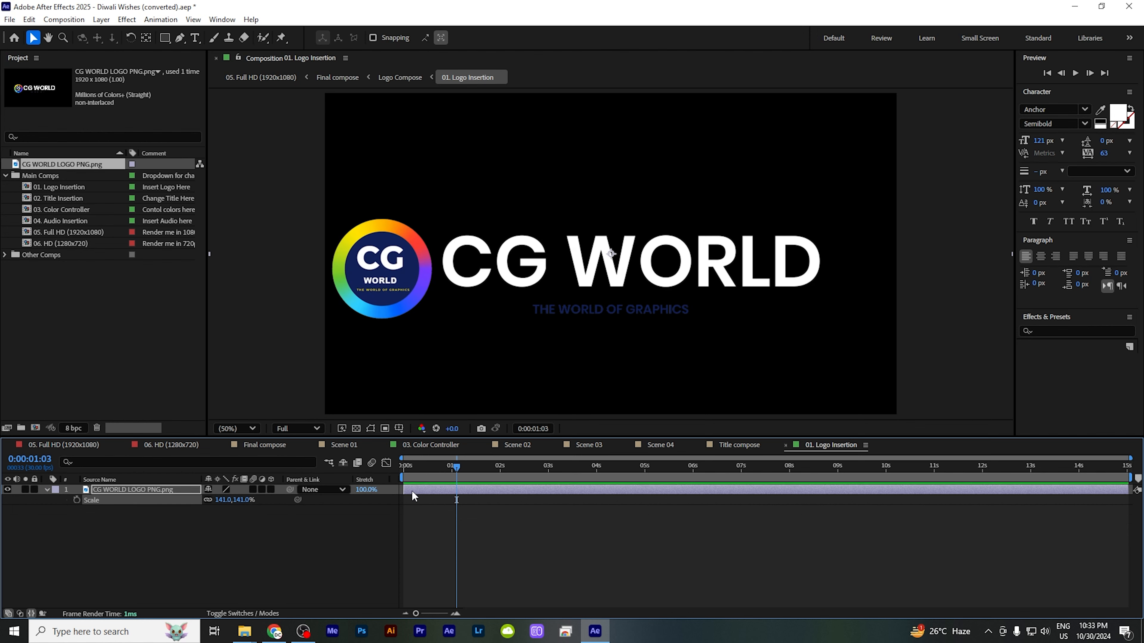
{"action": "left_click", "coordinate": [136, 490]}
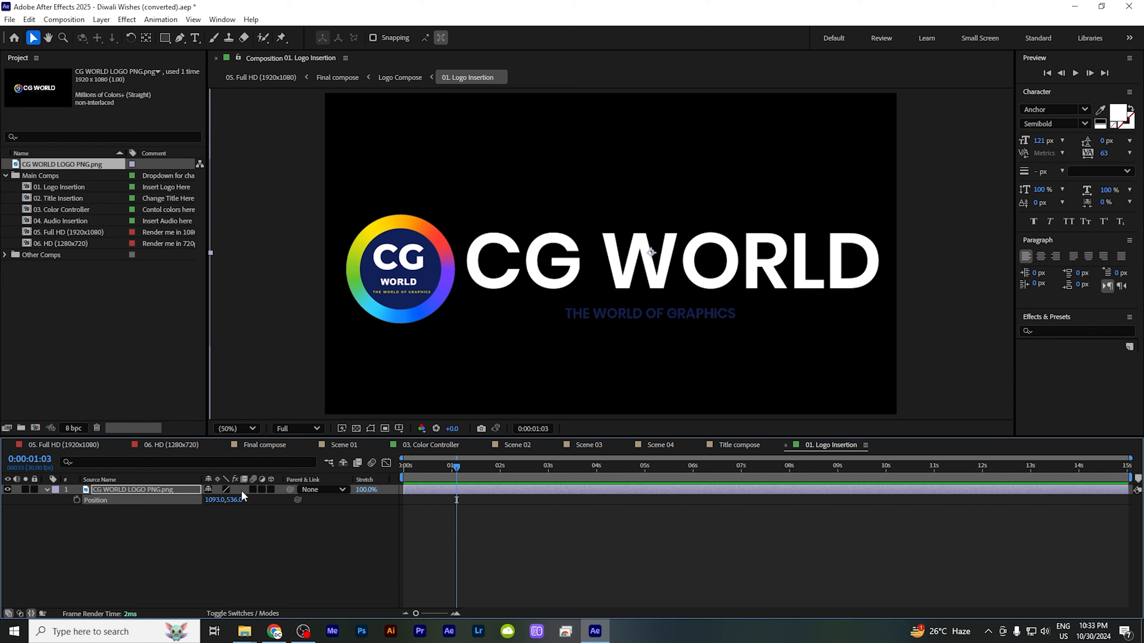
{"action": "mouse_move", "coordinate": [543, 498]}
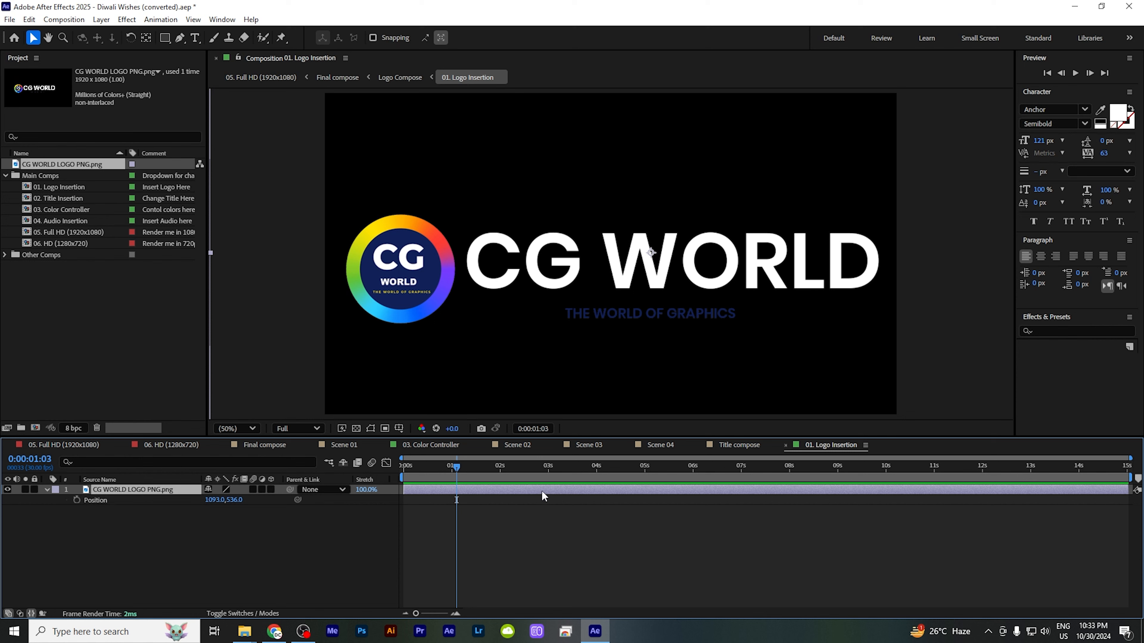
{"action": "mouse_move", "coordinate": [73, 264]}
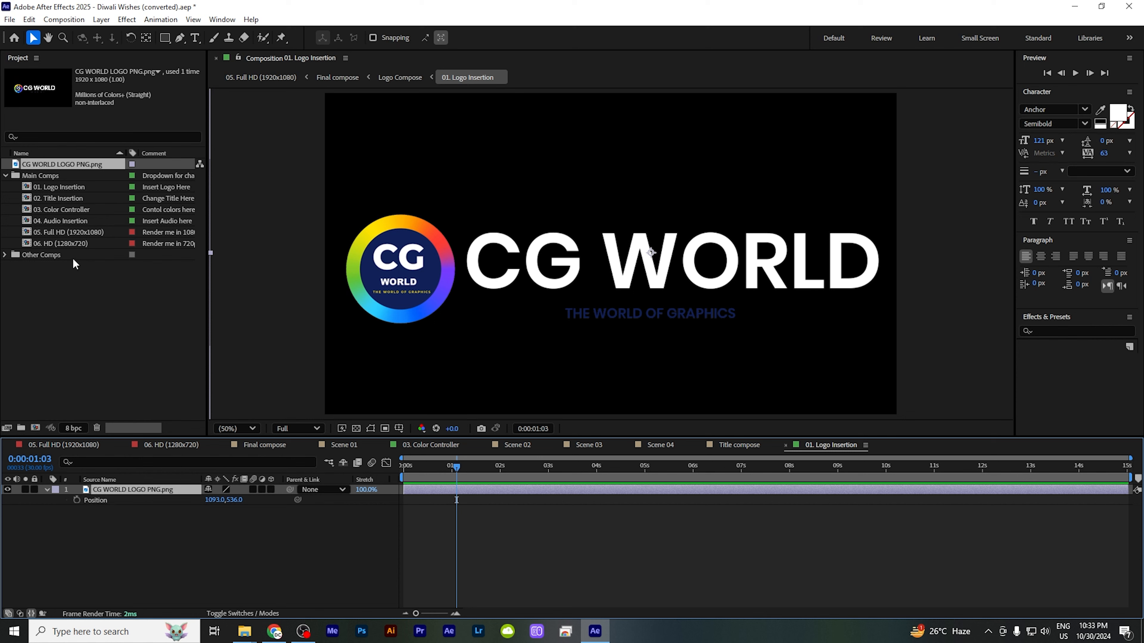
{"action": "mouse_move", "coordinate": [226, 460]}
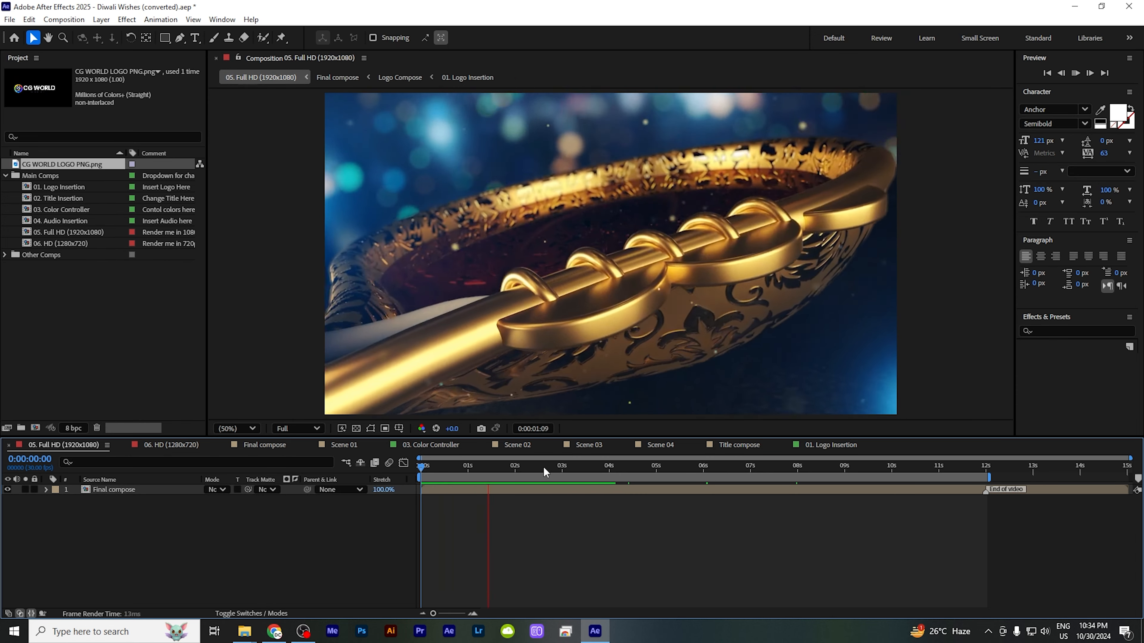
- Preview the 05. Full HD animation to check the logo, then open 02. Title Insertion
{"action": "left_click", "coordinate": [582, 465]}
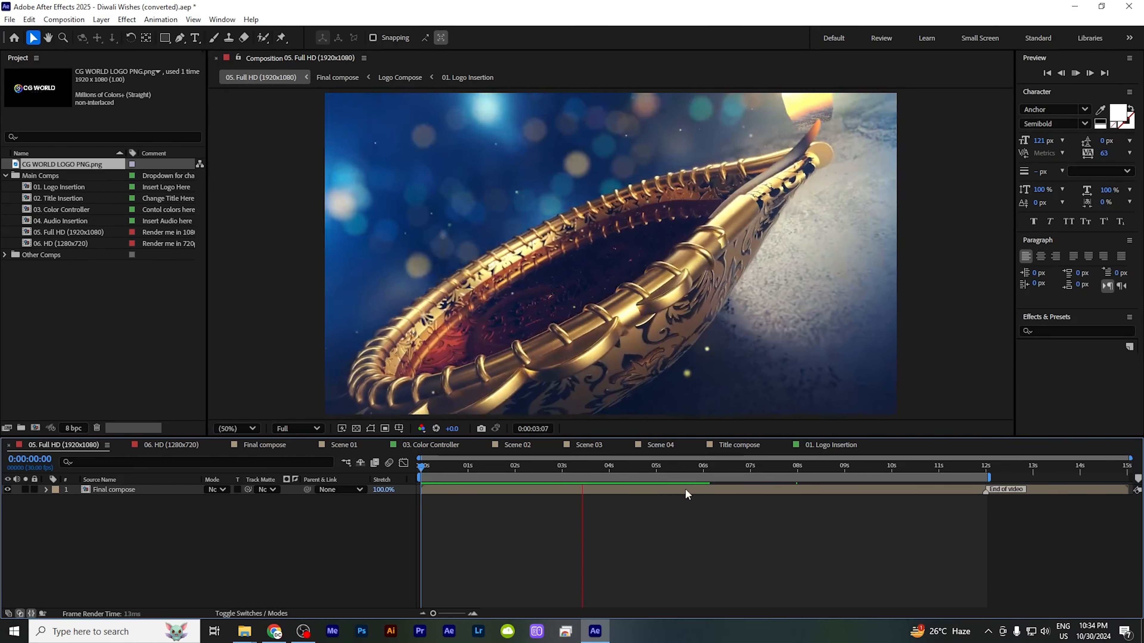
{"action": "left_click", "coordinate": [676, 478]}
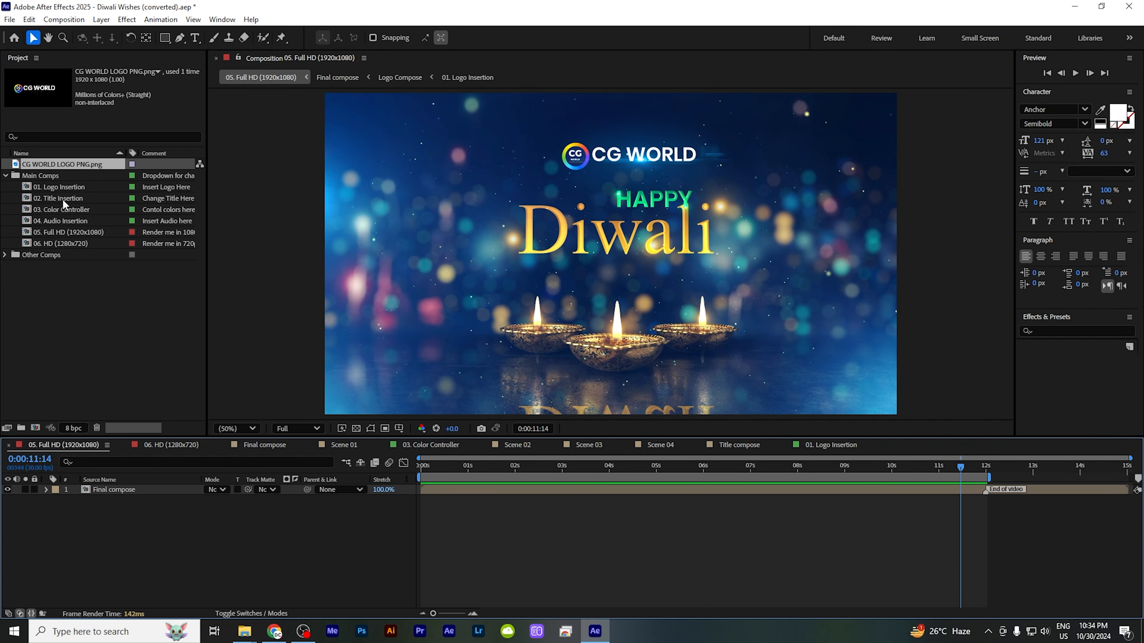
{"action": "double_click", "coordinate": [58, 198]}
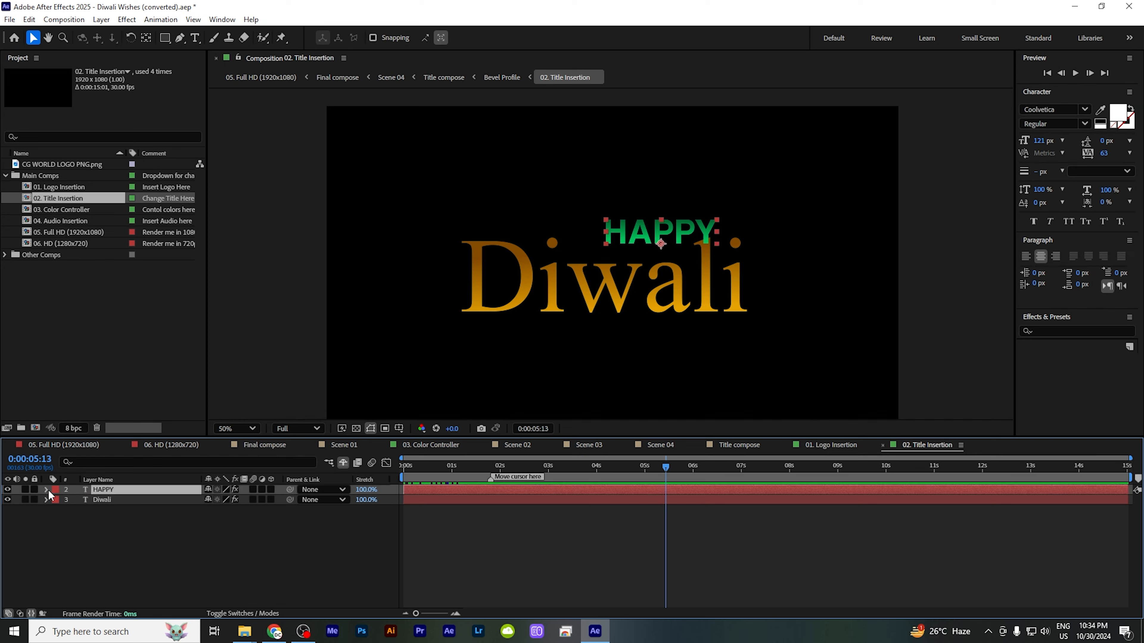
{"action": "left_click", "coordinate": [46, 490]}
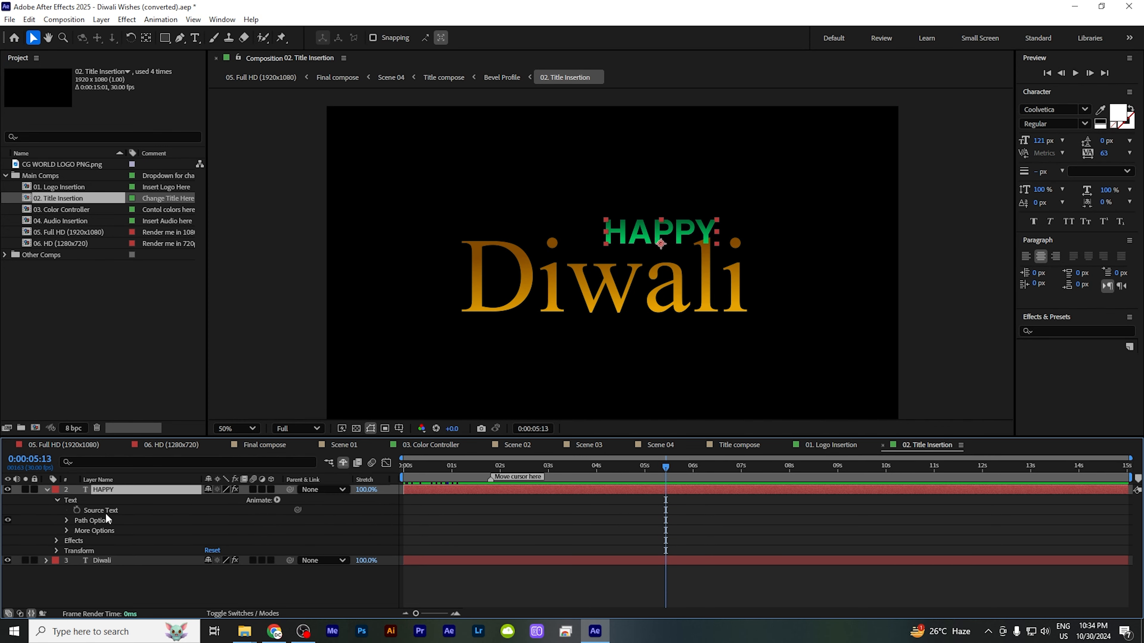
{"action": "left_click", "coordinate": [56, 541]}
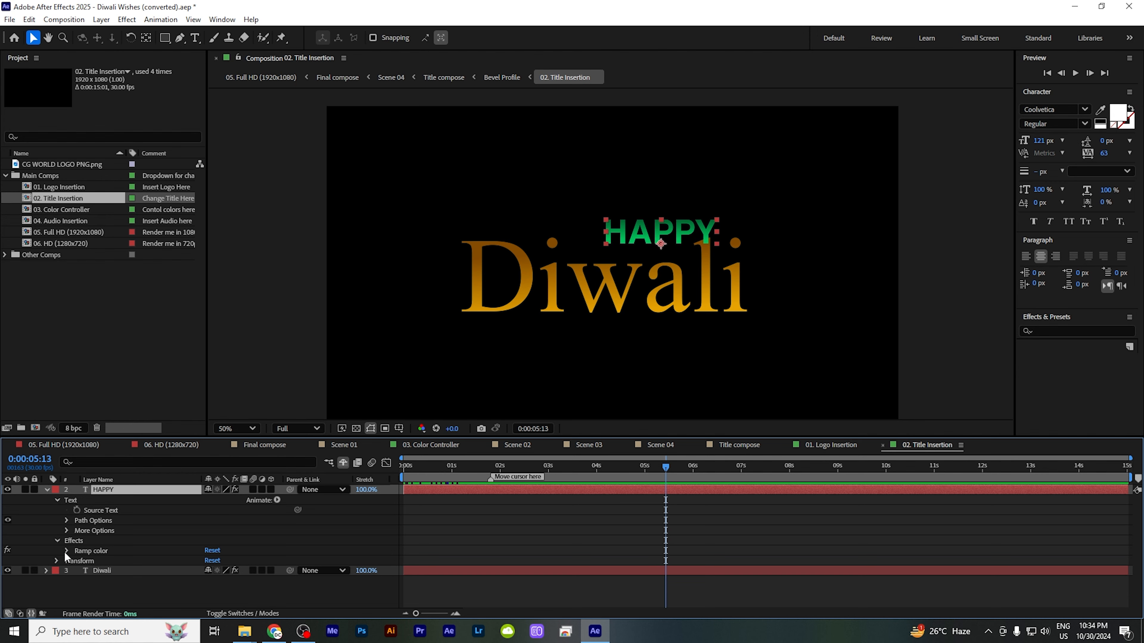
{"action": "left_click", "coordinate": [212, 591]}
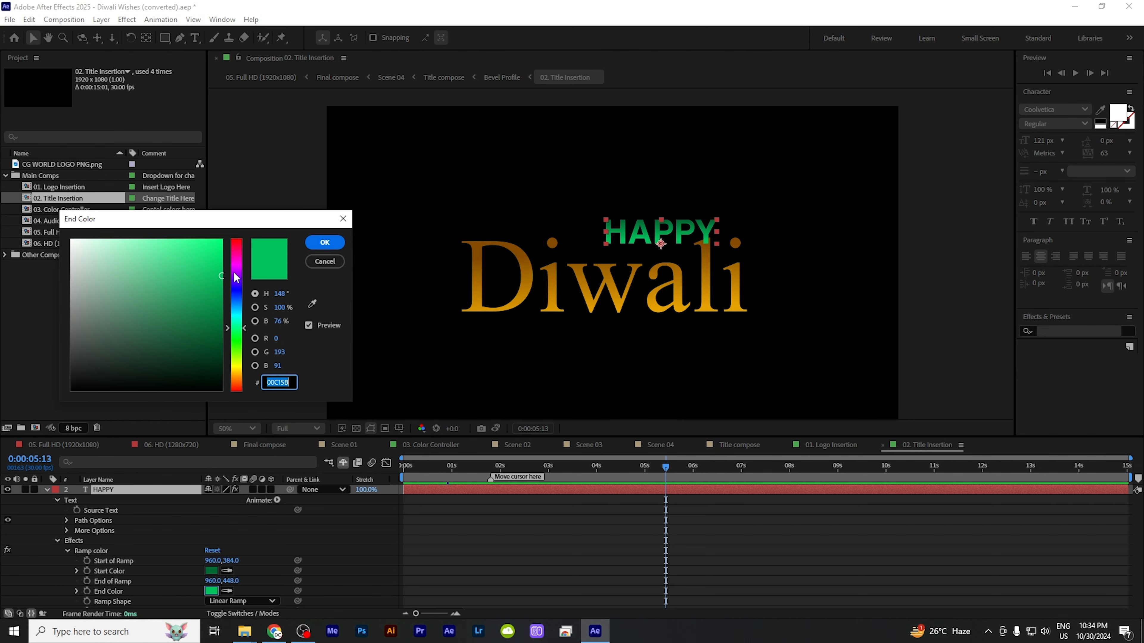
{"action": "left_click", "coordinate": [236, 256]}
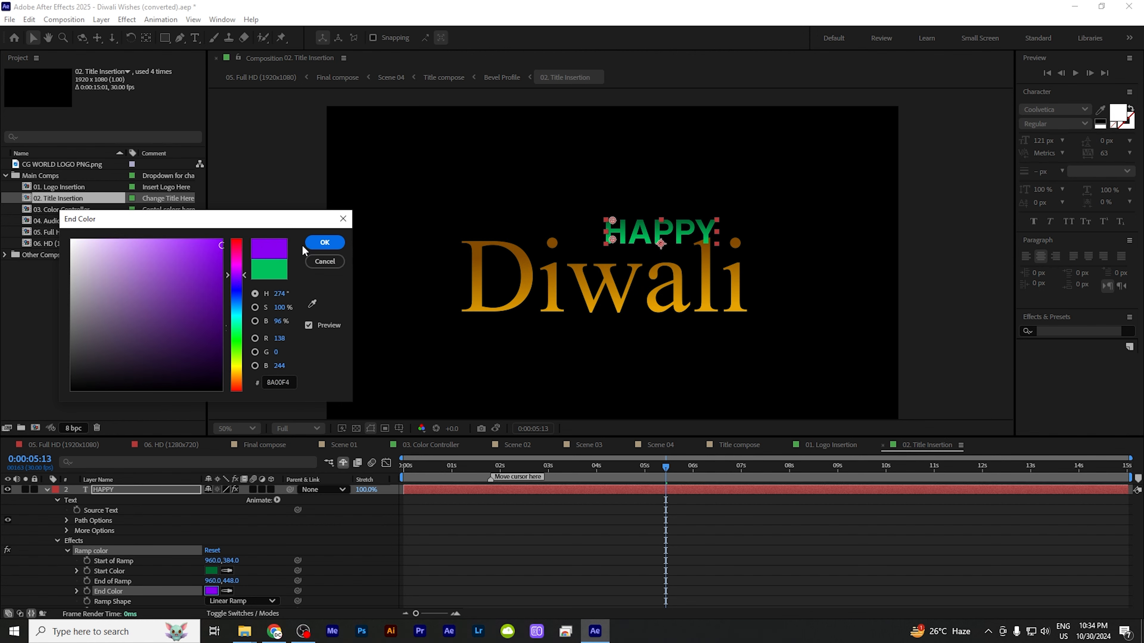
{"action": "left_click", "coordinate": [324, 242]}
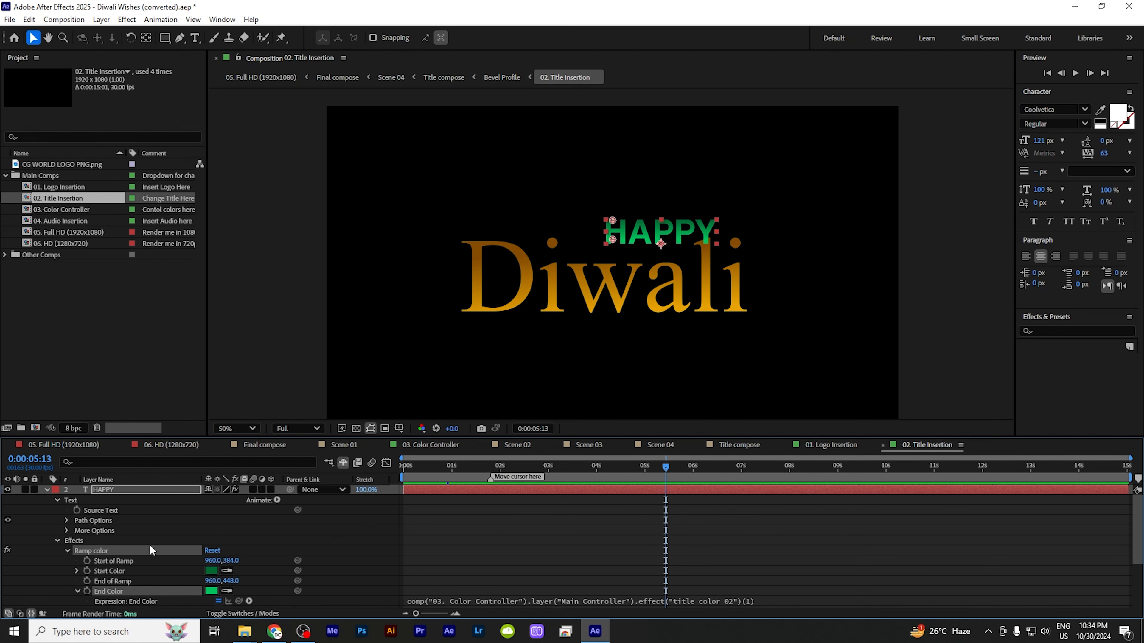
{"action": "left_click", "coordinate": [56, 489]}
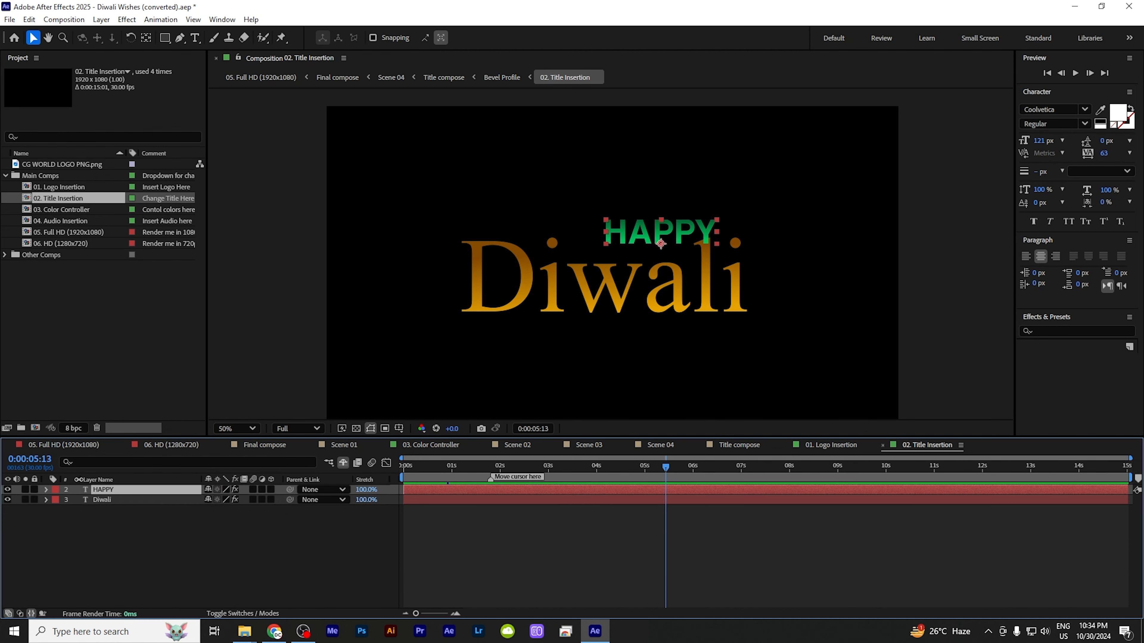
{"action": "left_click", "coordinate": [65, 209]}
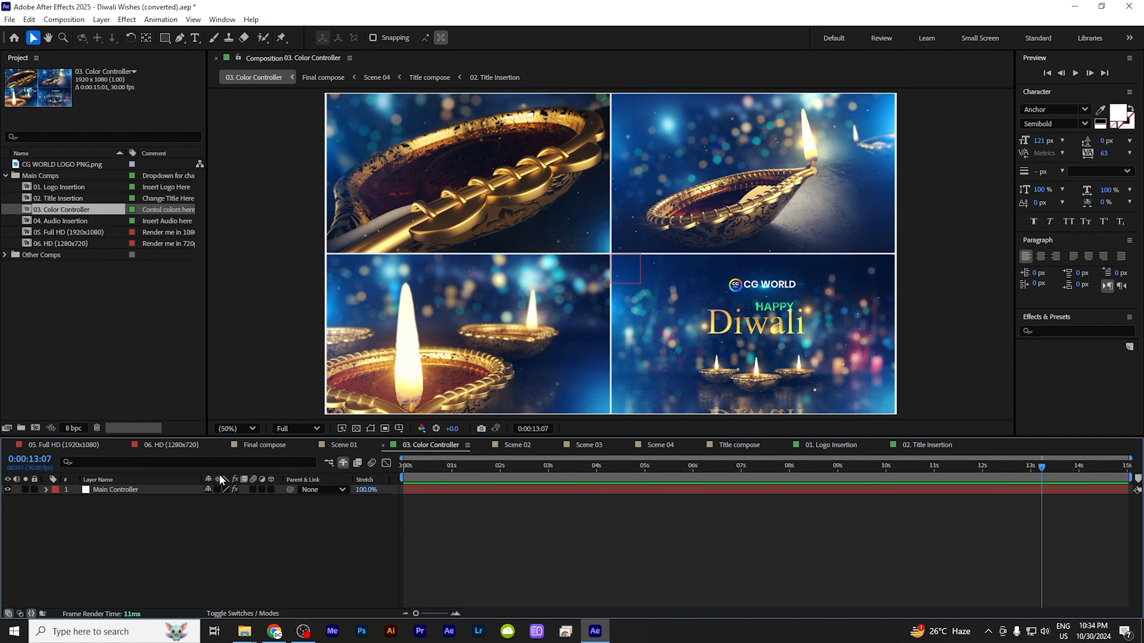
- Expand the Main Controller layer to list its light and title colour effects
{"action": "left_click", "coordinate": [48, 490]}
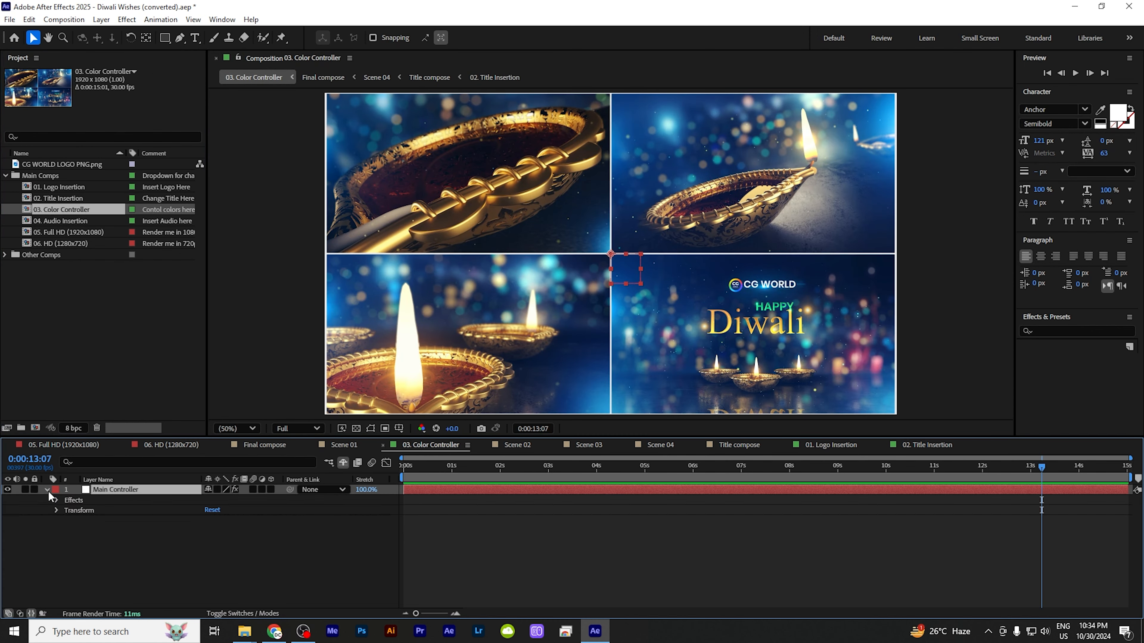
{"action": "left_click", "coordinate": [48, 490]}
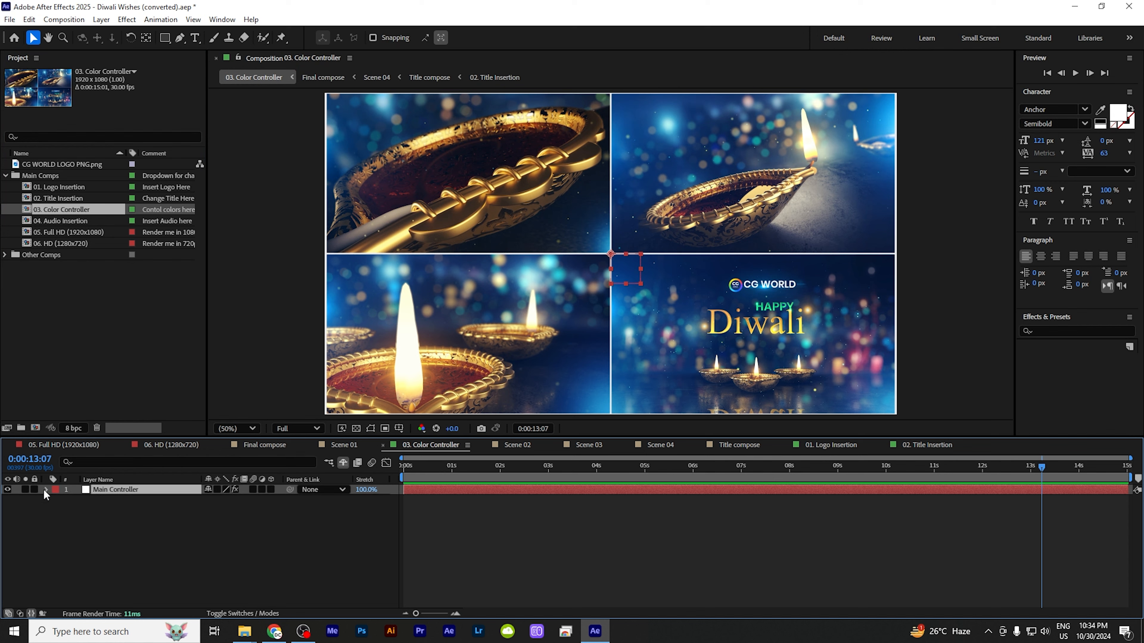
{"action": "left_click", "coordinate": [46, 490]}
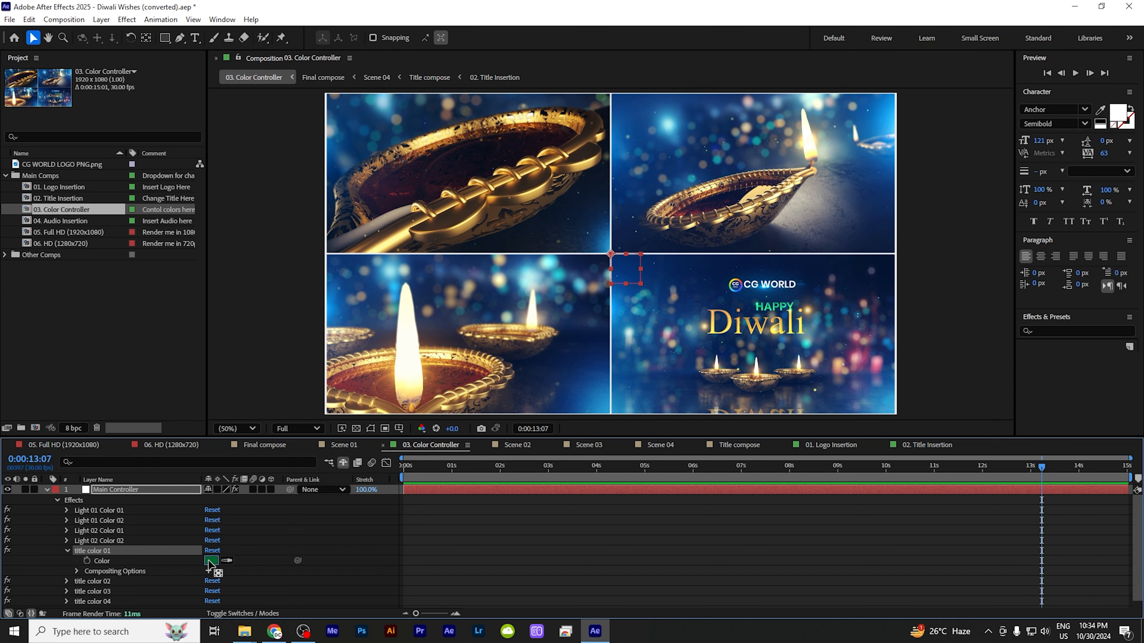
- Inspect the title color 01 swatch and leave it green
{"action": "left_click", "coordinate": [212, 561]}
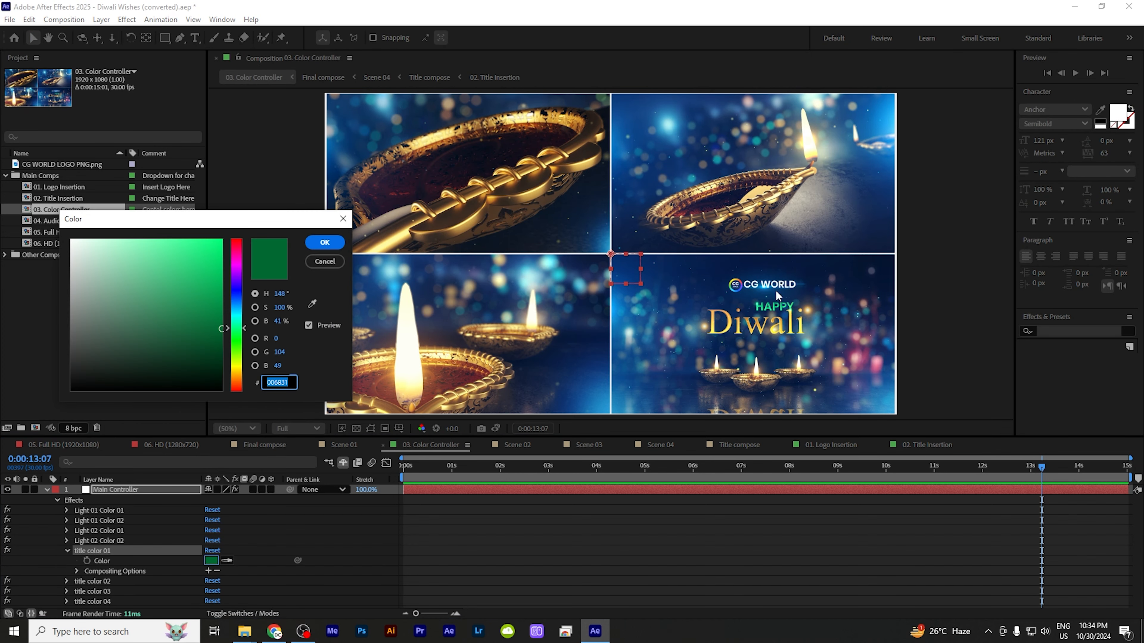
{"action": "left_click", "coordinate": [205, 283]}
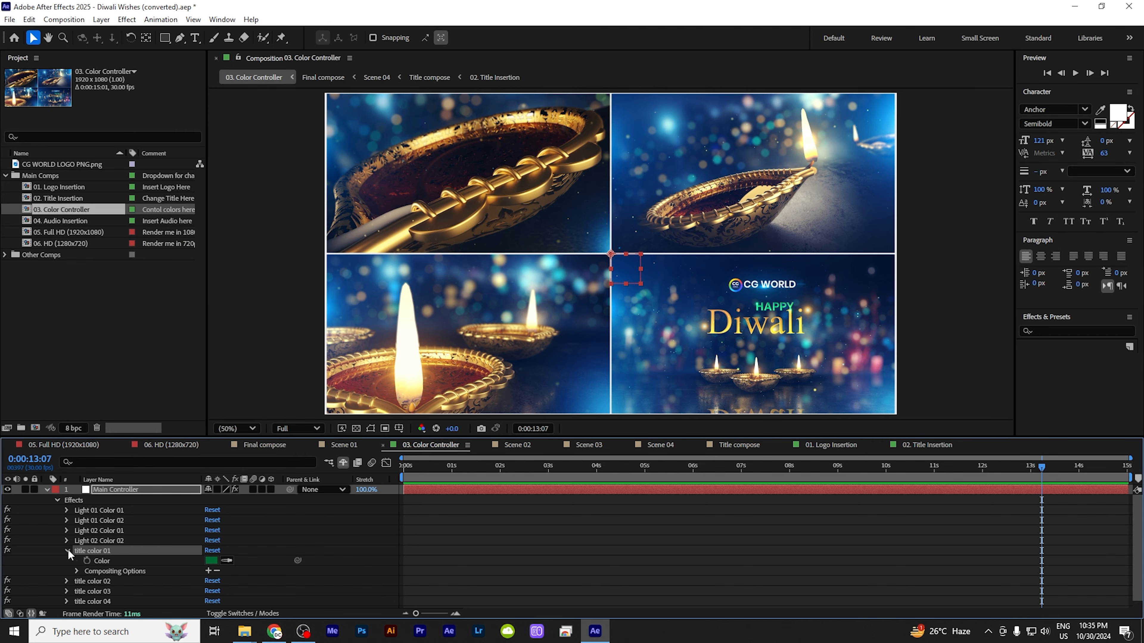
{"action": "left_click", "coordinate": [68, 551]}
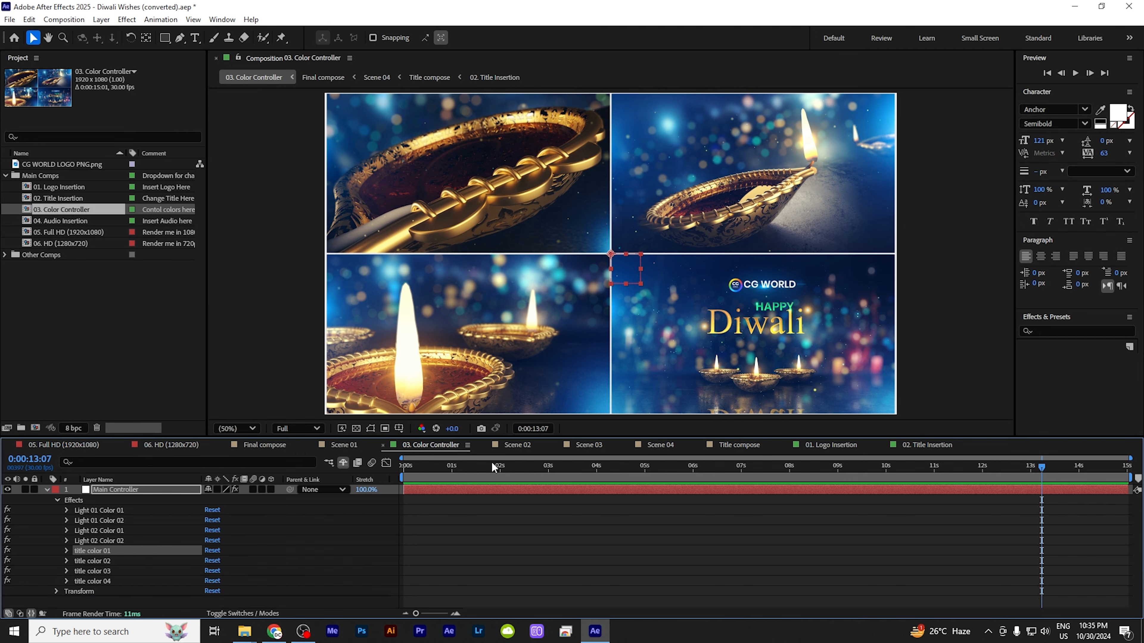
{"action": "mouse_move", "coordinate": [793, 323]}
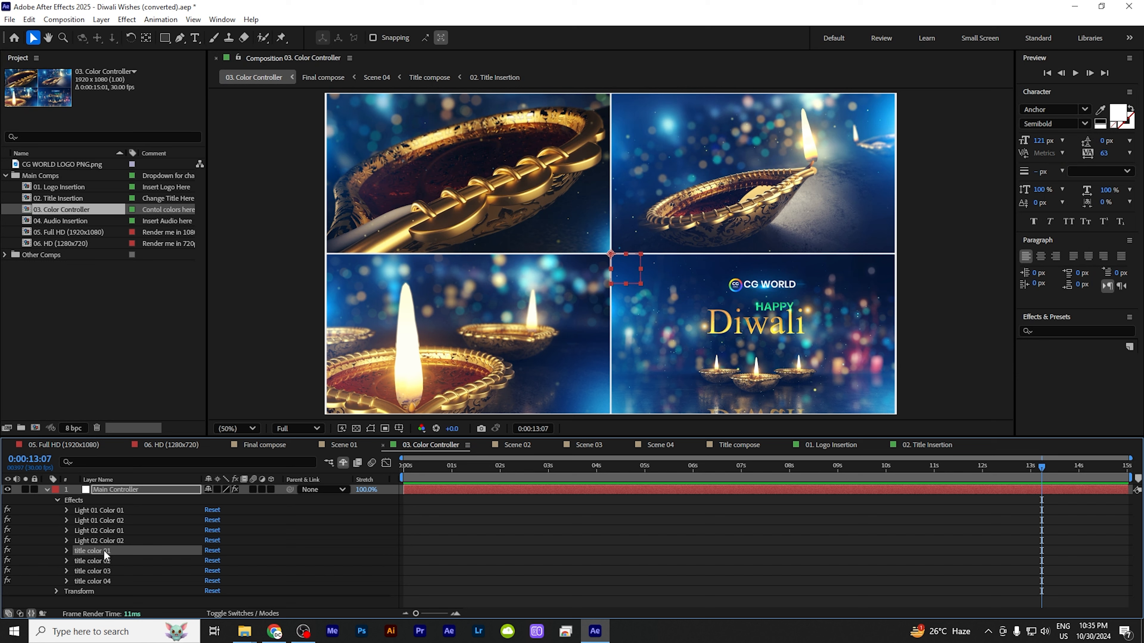
{"action": "mouse_move", "coordinate": [68, 530]}
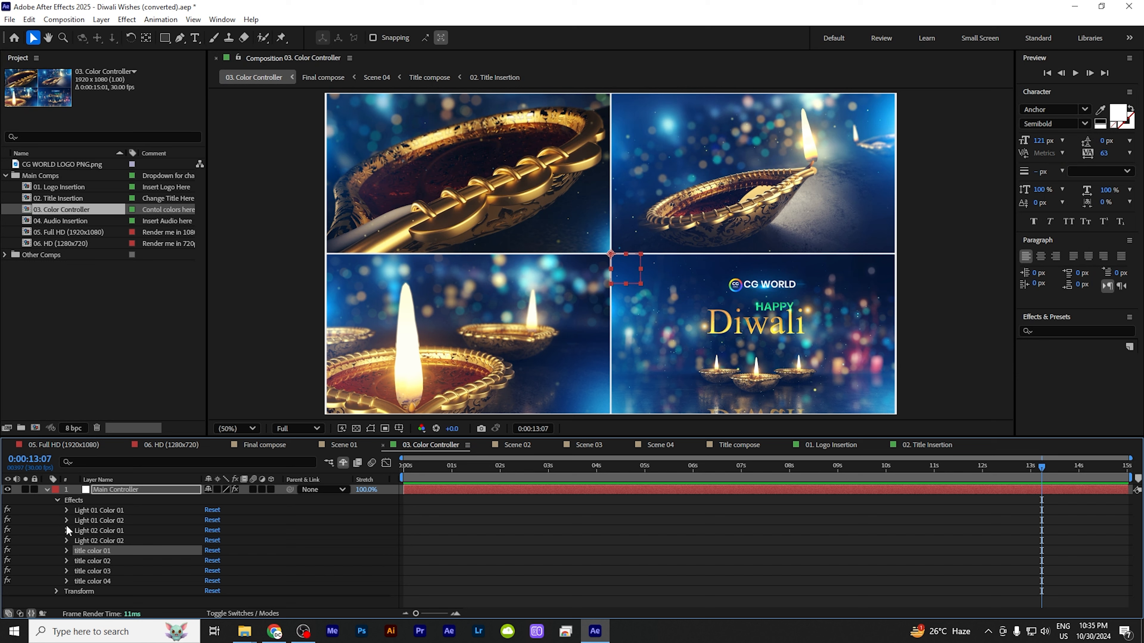
- Try purple and green hues for Light 01 colours, cancel both, and open the 05. Full HD composition
{"action": "left_click", "coordinate": [66, 510]}
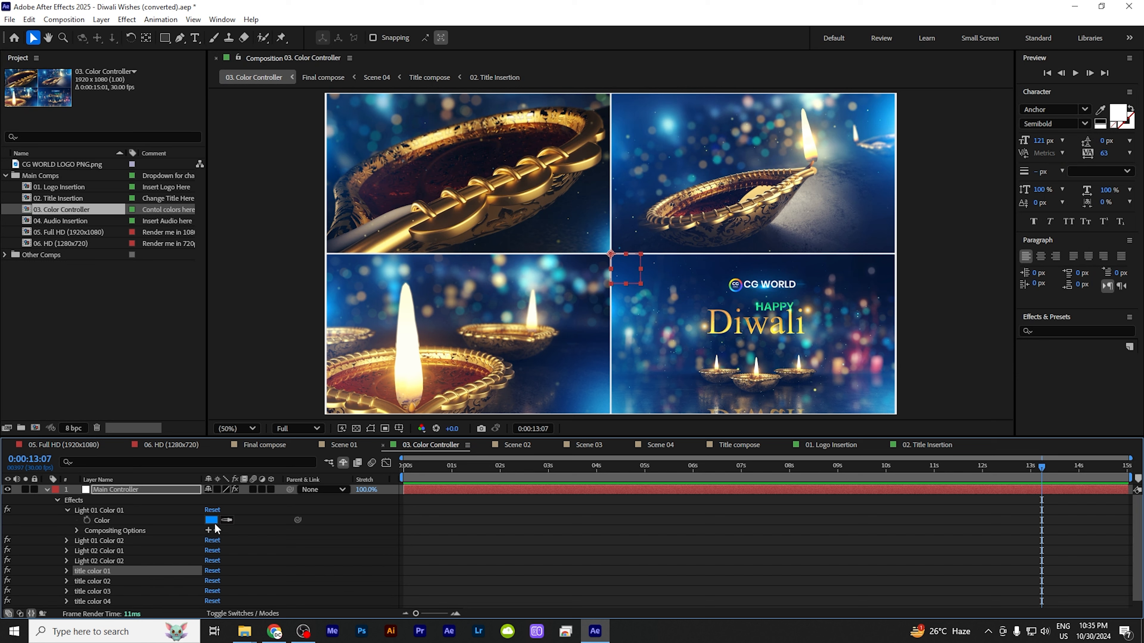
{"action": "left_click", "coordinate": [211, 520]}
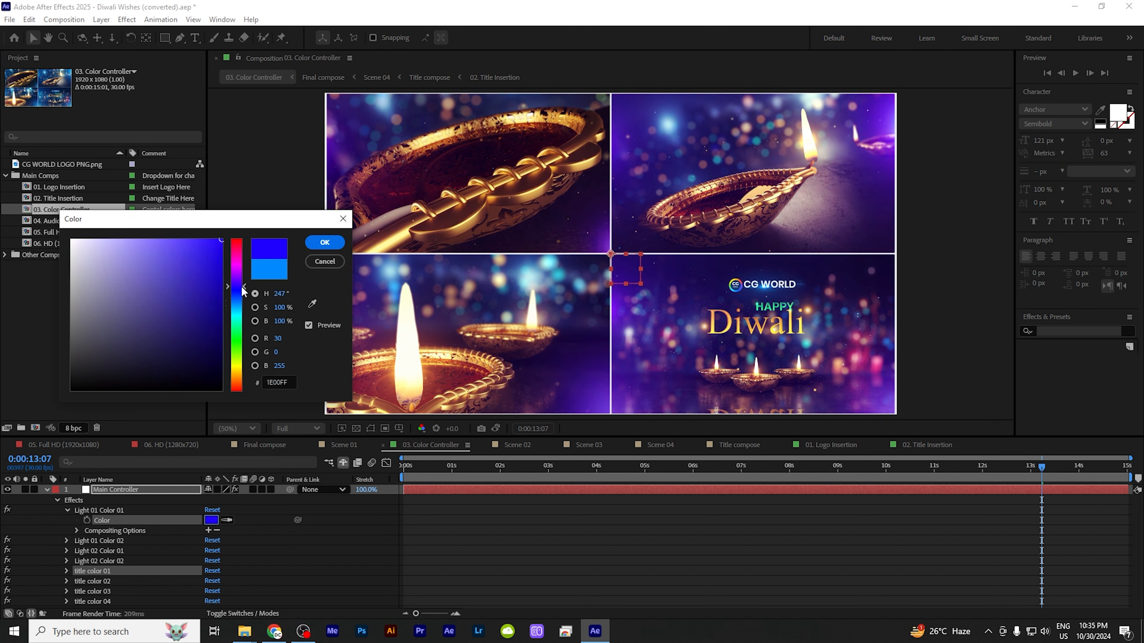
{"action": "left_click_drag", "start_coordinate": [243, 289], "coordinate": [244, 312]}
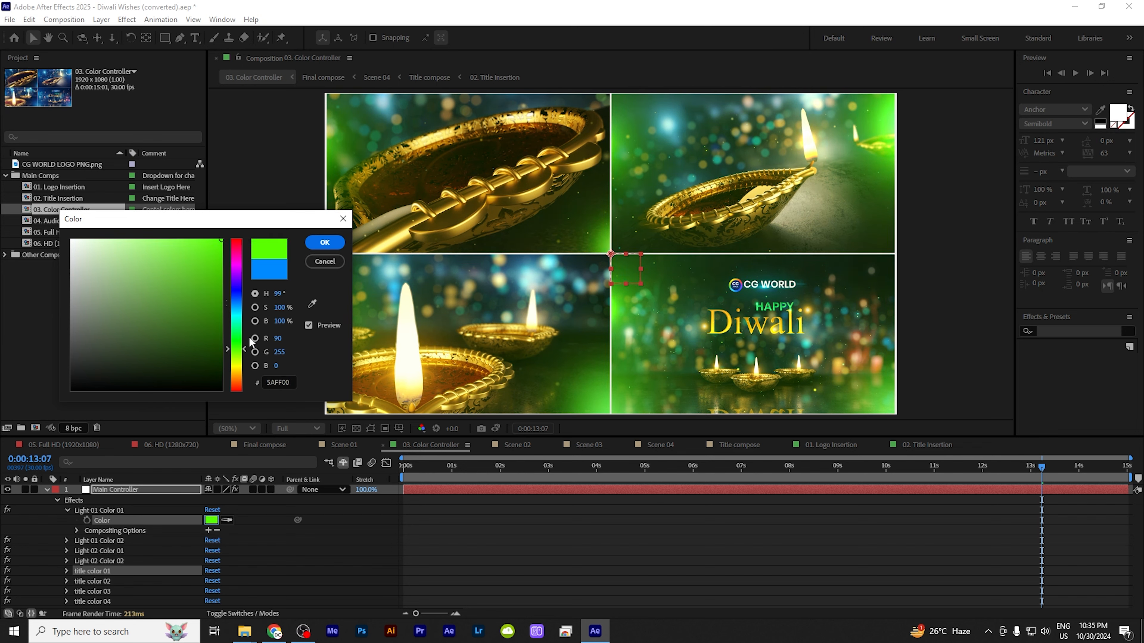
{"action": "left_click", "coordinate": [324, 242]}
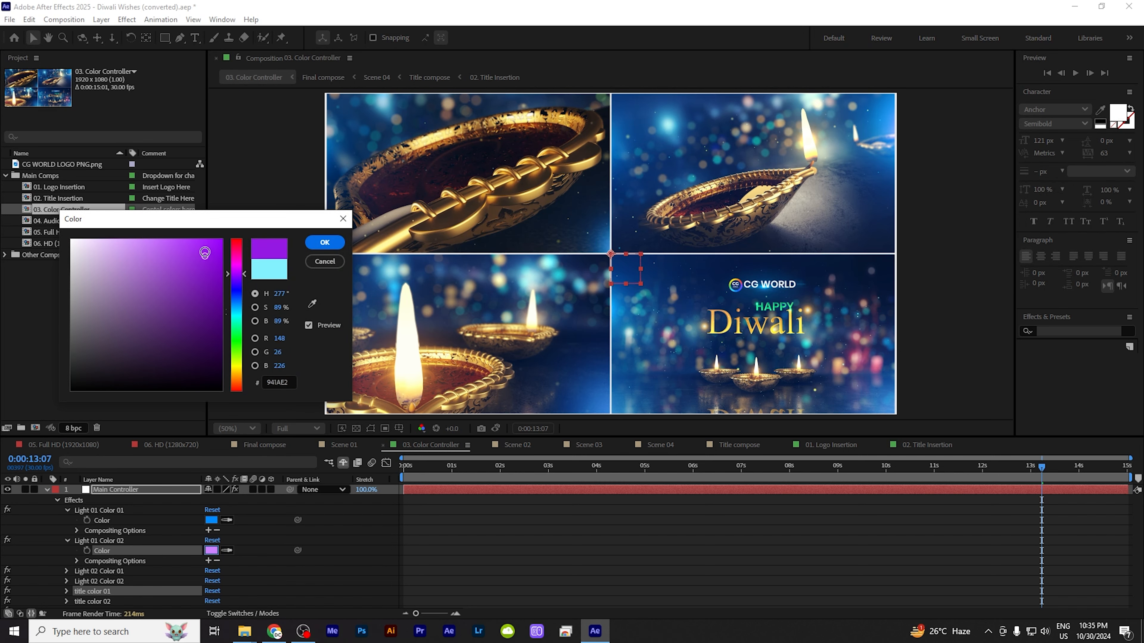
{"action": "left_click", "coordinate": [323, 242]}
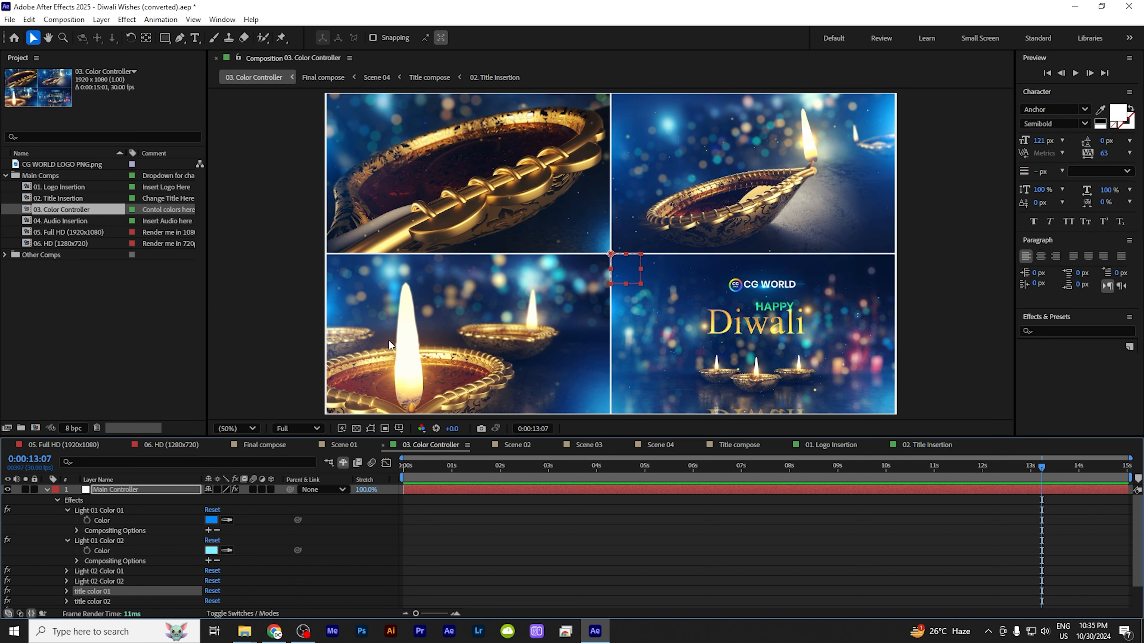
{"action": "left_click", "coordinate": [433, 465]}
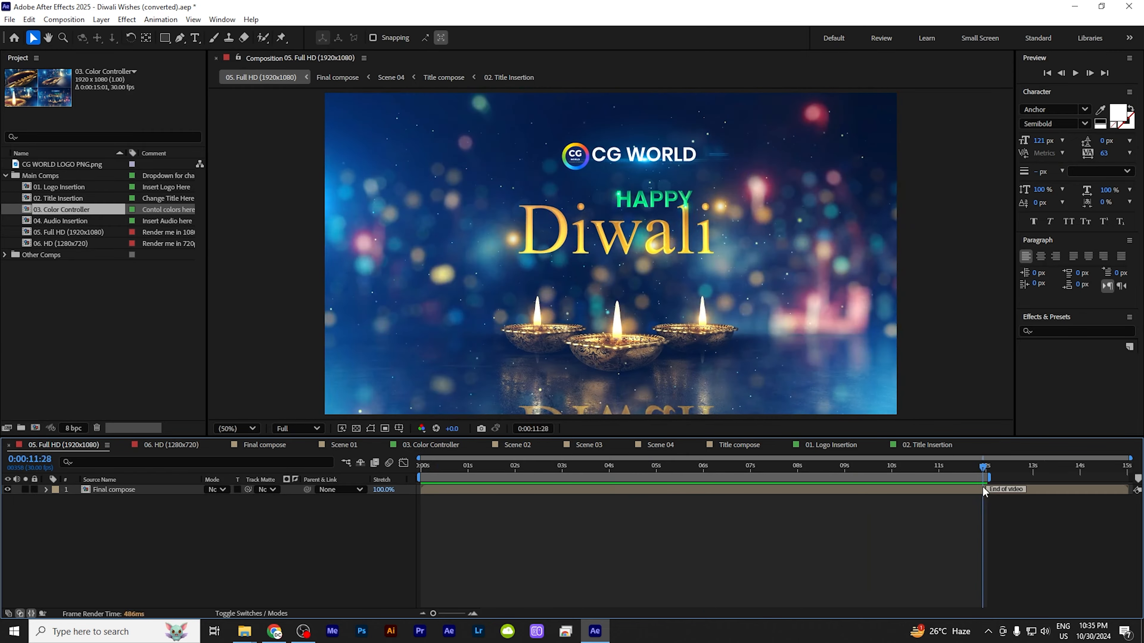
- End the Full HD work area at the End of video marker, 0:00:12:00
{"action": "left_click", "coordinate": [485, 465]}
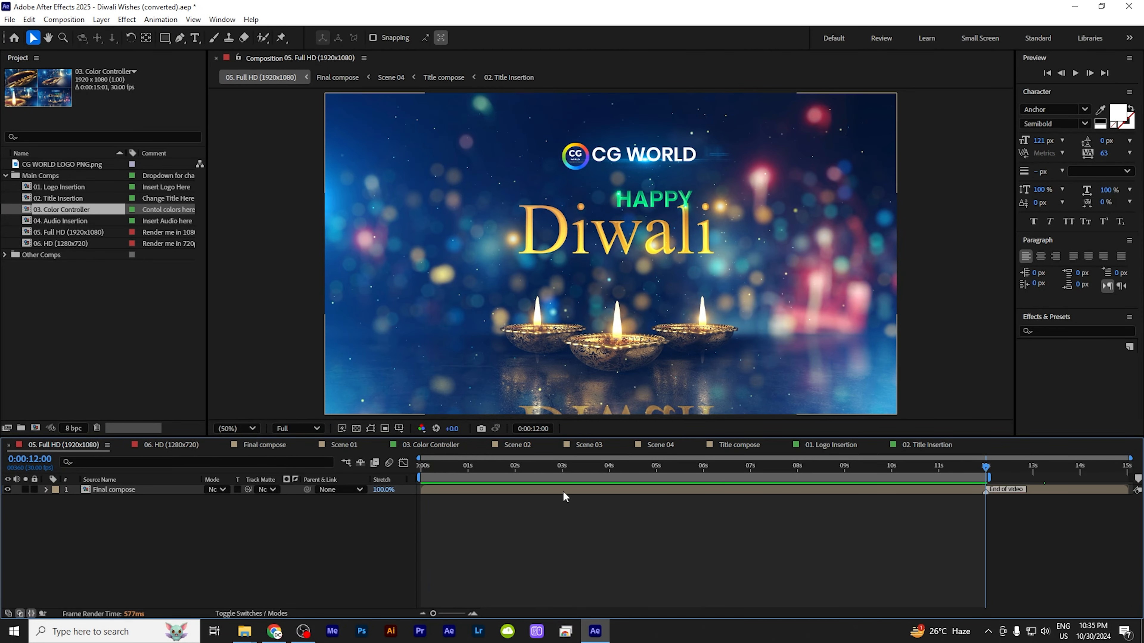
{"action": "left_click_drag", "start_coordinate": [985, 467], "coordinate": [991, 467]}
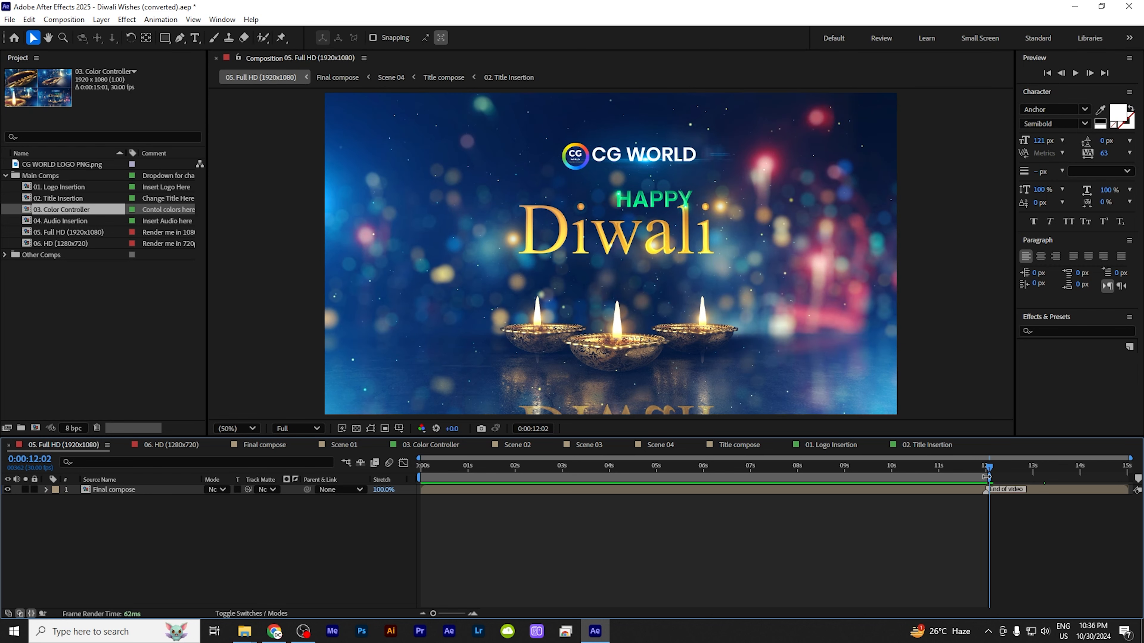
{"action": "mouse_move", "coordinate": [985, 481]}
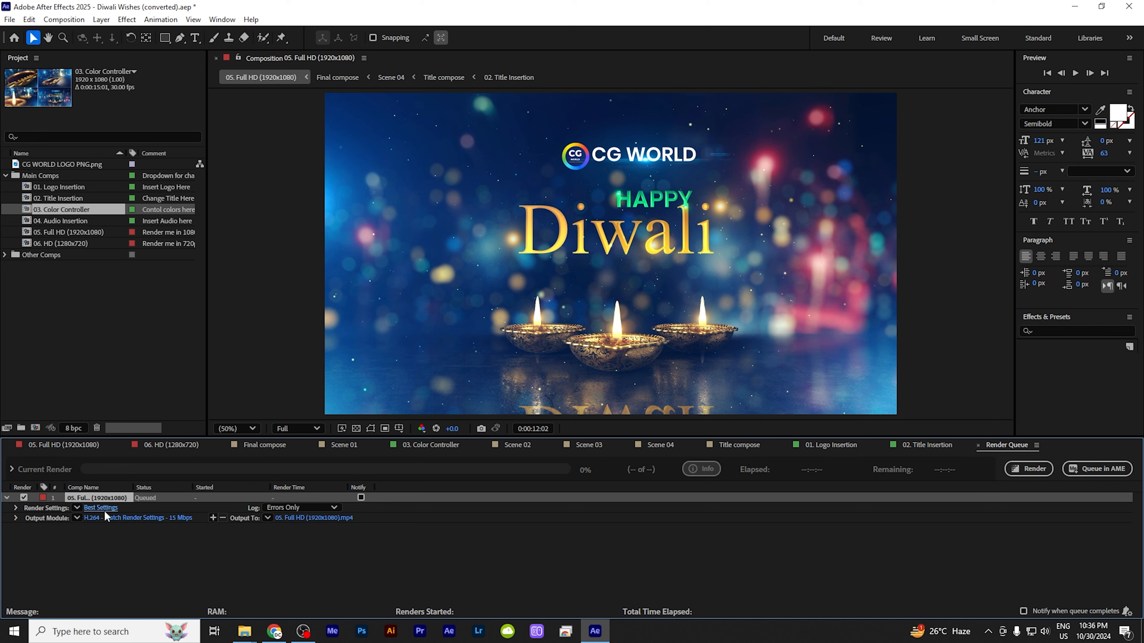
- Apply Best render settings covering only the work area and confirm the Render Settings dialog
{"action": "left_click", "coordinate": [101, 508]}
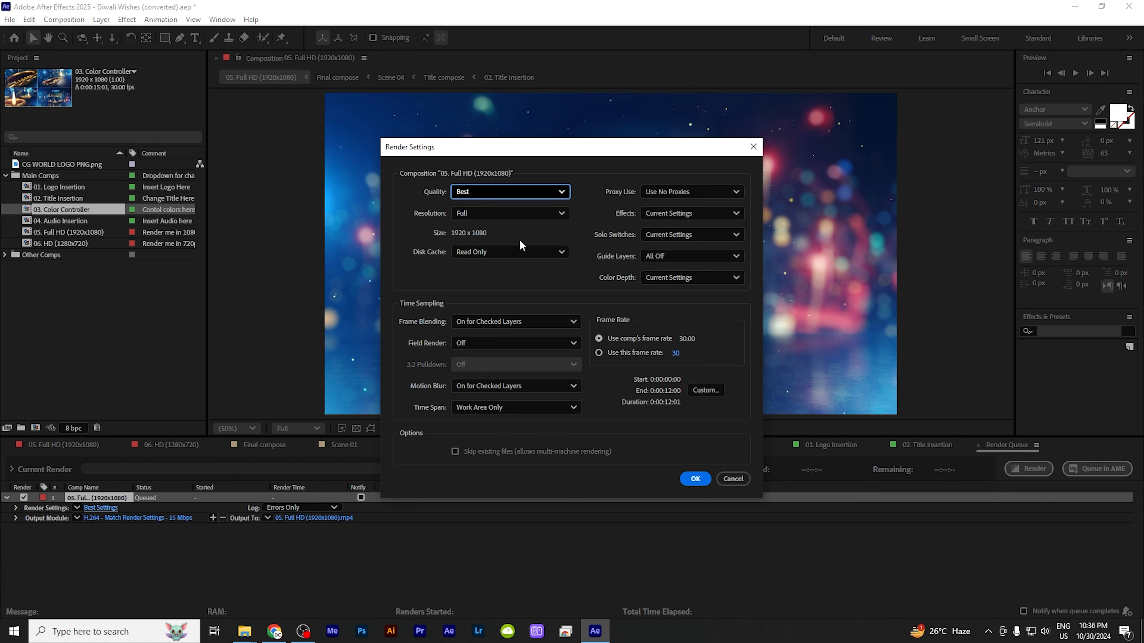
{"action": "mouse_move", "coordinate": [659, 437]}
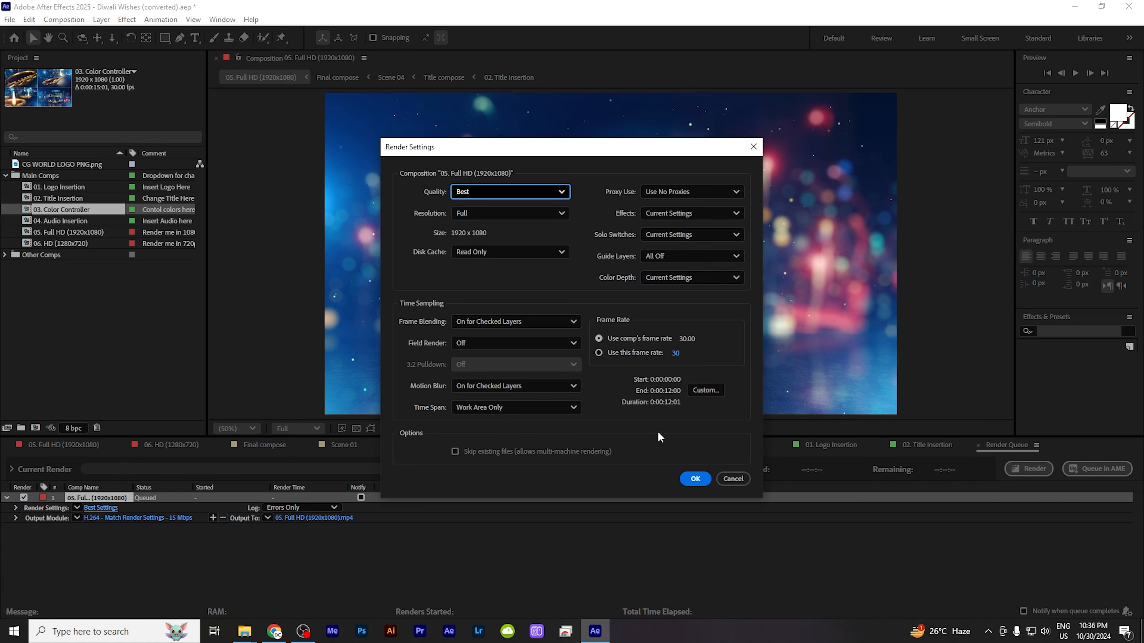
{"action": "left_click", "coordinate": [694, 479]}
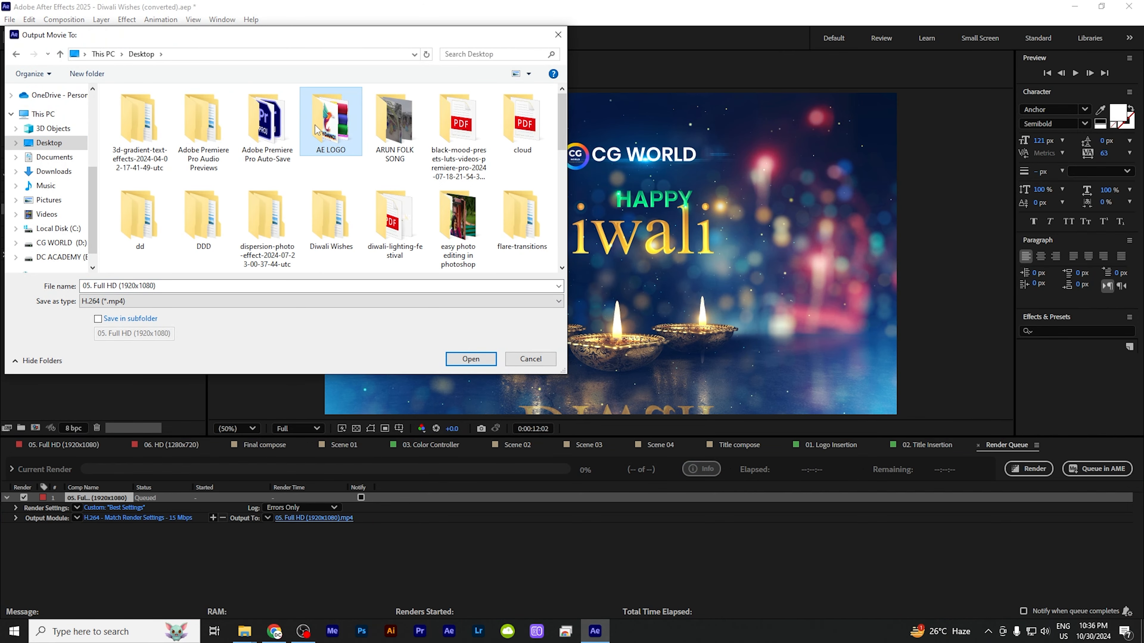
- Save the output movie as 'out put.mp4' inside the Diwali Wishes folder
{"action": "left_click", "coordinate": [330, 217]}
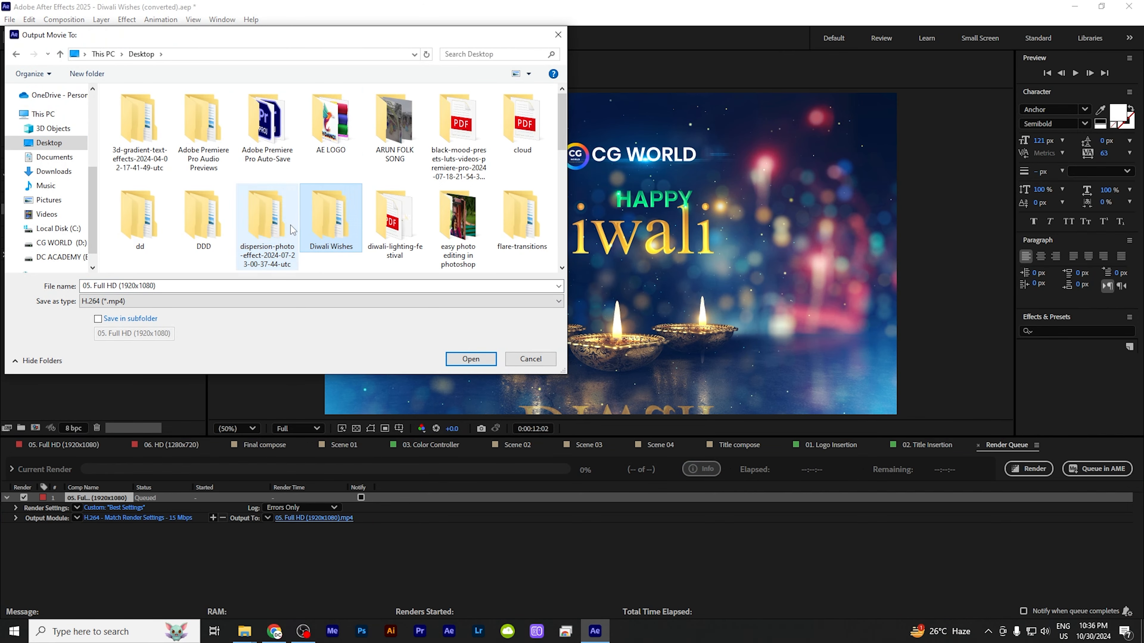
{"action": "double_click", "coordinate": [331, 211]}
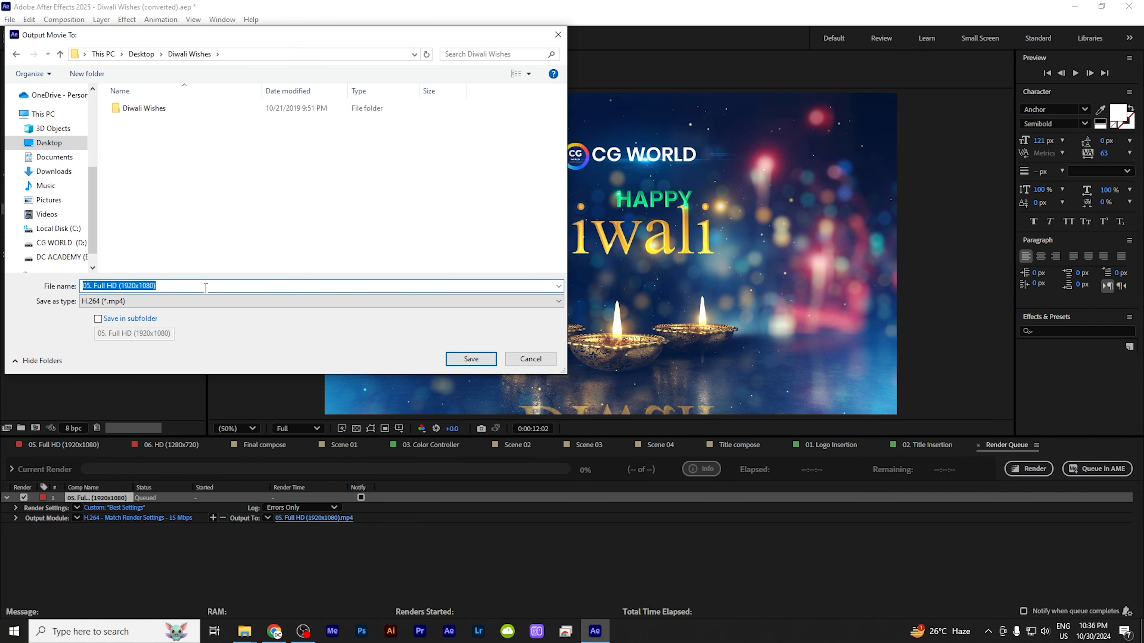
{"action": "type", "text": "out p"}
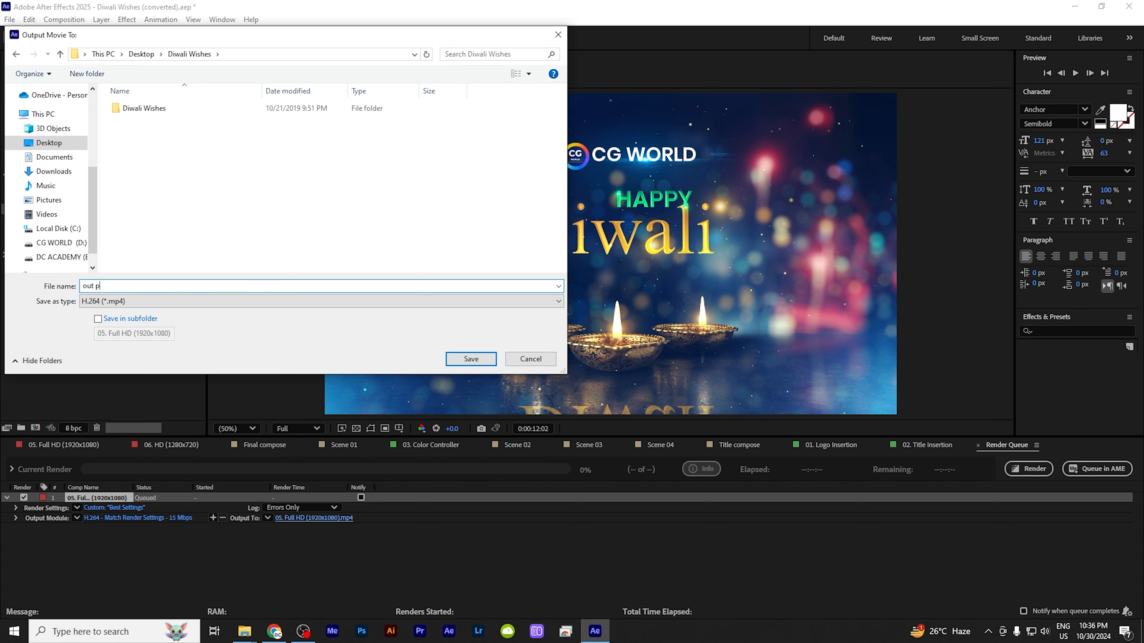
{"action": "type", "text": "ut"}
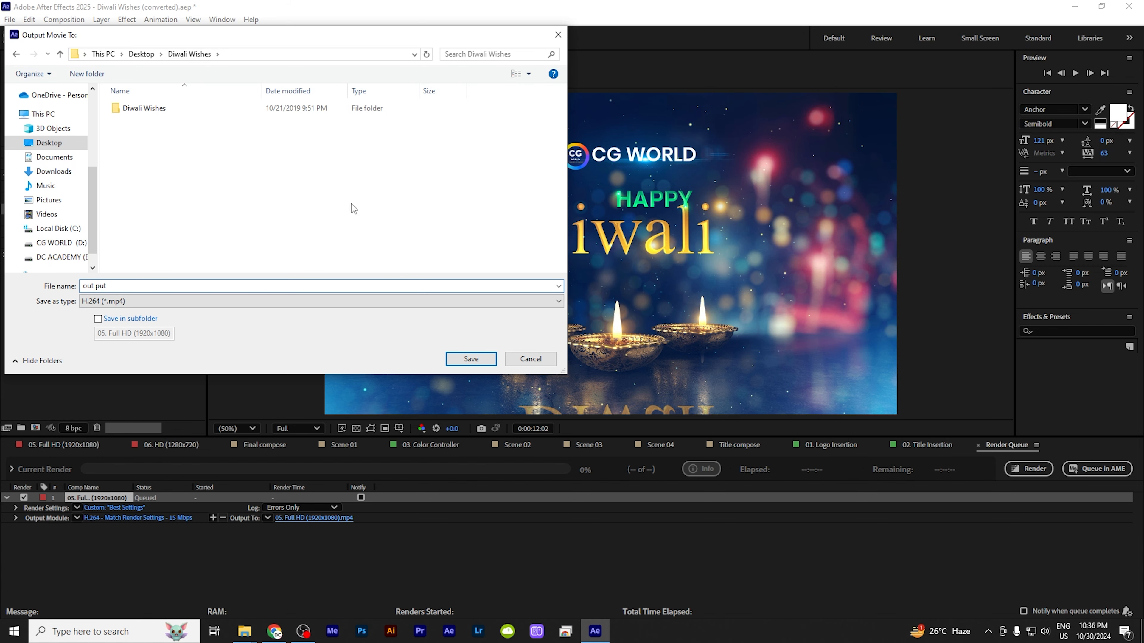
{"action": "left_click", "coordinate": [470, 359]}
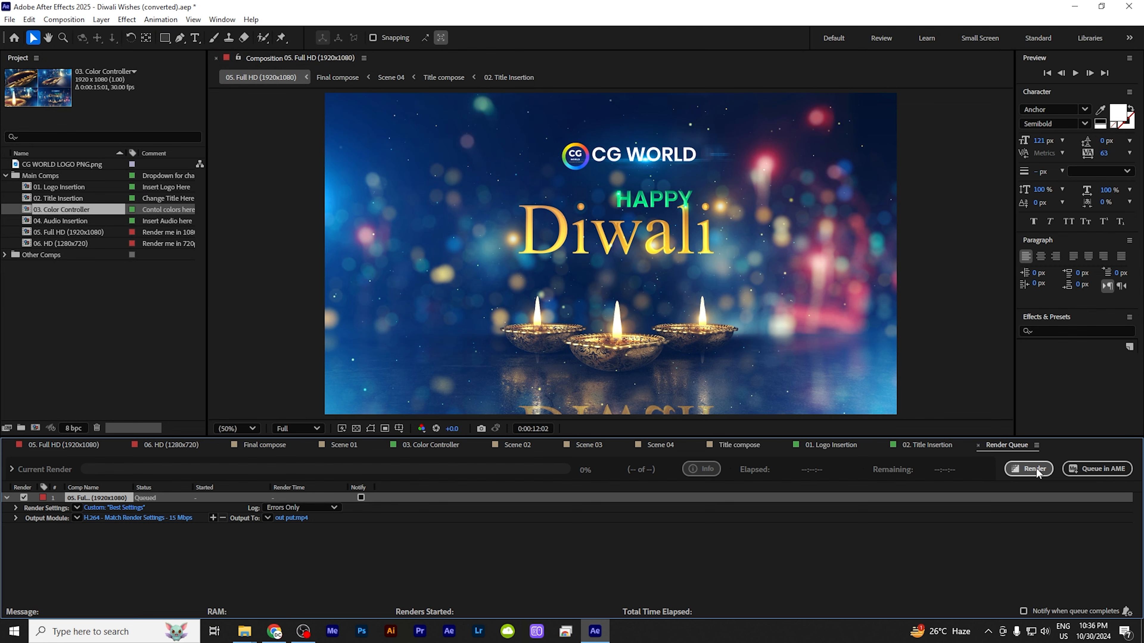
- Start rendering the queued Full HD composition
{"action": "left_click", "coordinate": [1027, 468]}
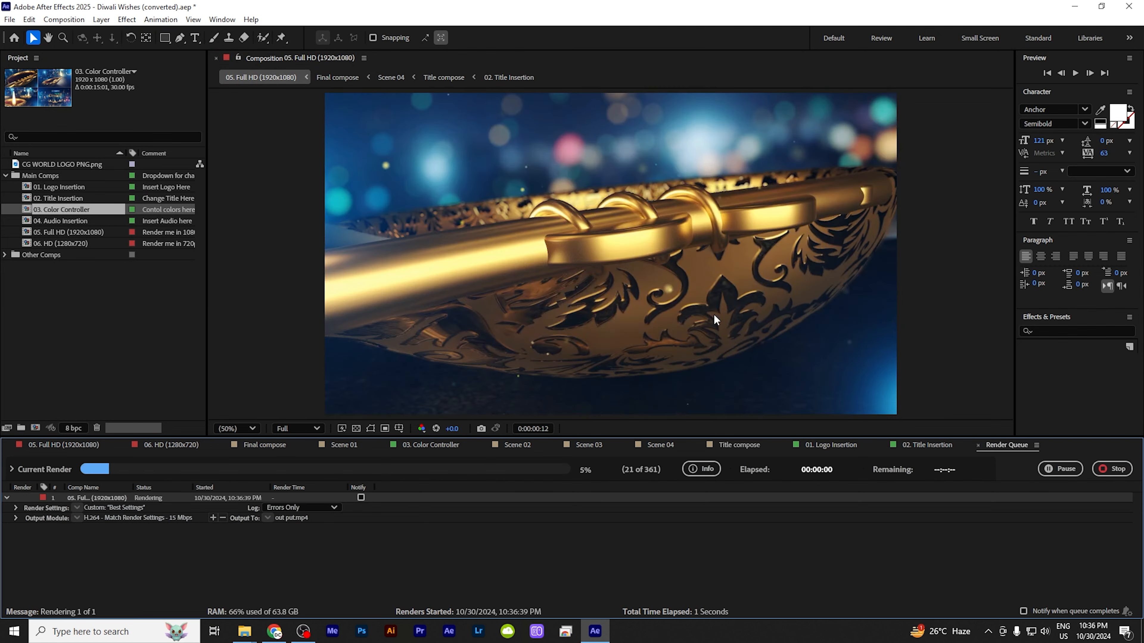